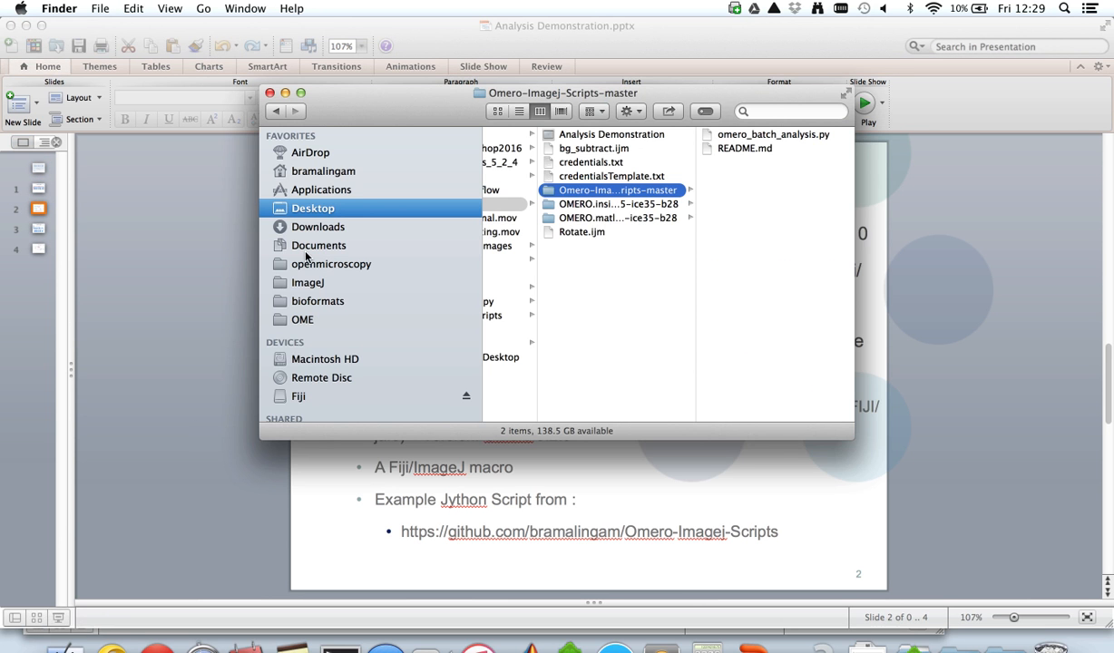
mouse_move(367, 218)
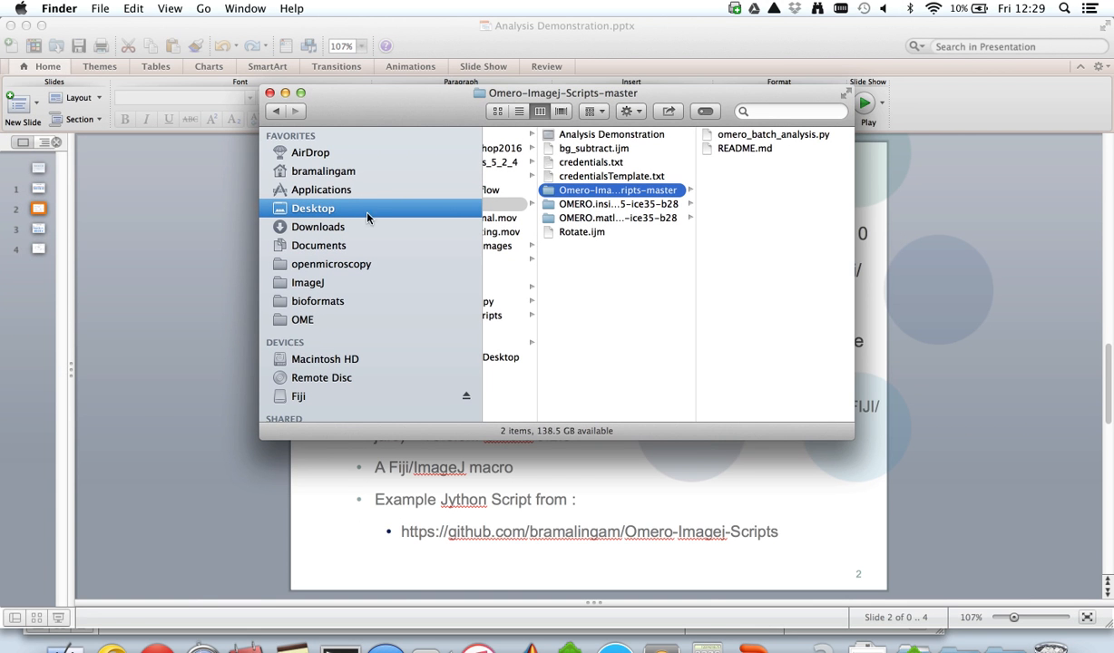
Bring the OMERO 5.2.5 downloads page in Safari to the front
click(209, 616)
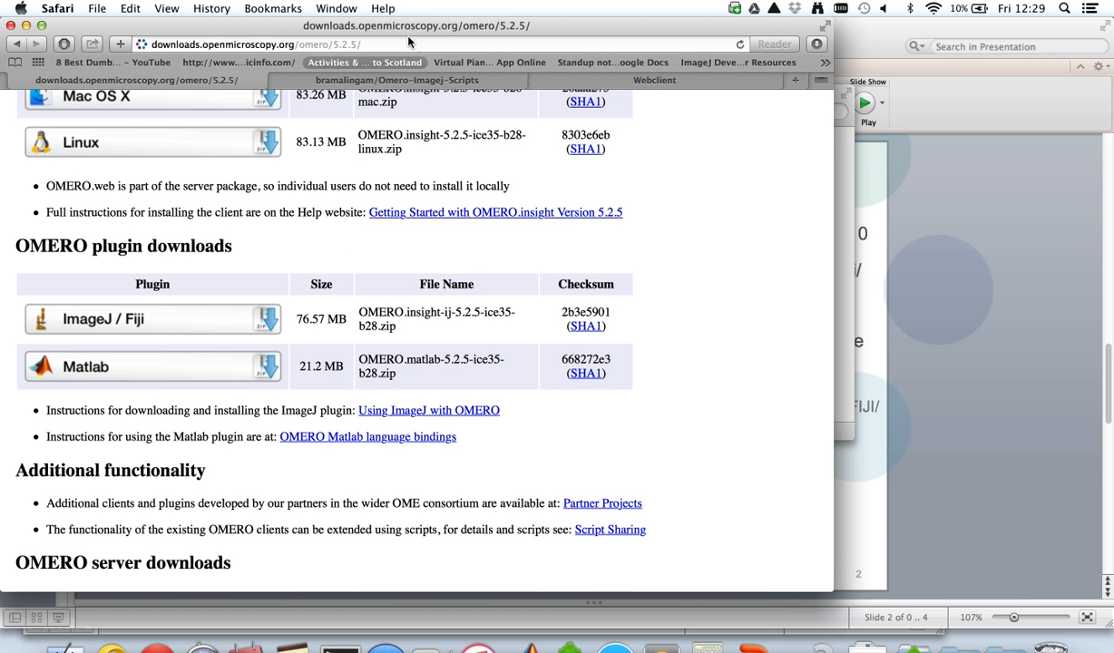
Scroll the OMERO 5.2.5 downloads page past the plugins to the server downloads
click(399, 43)
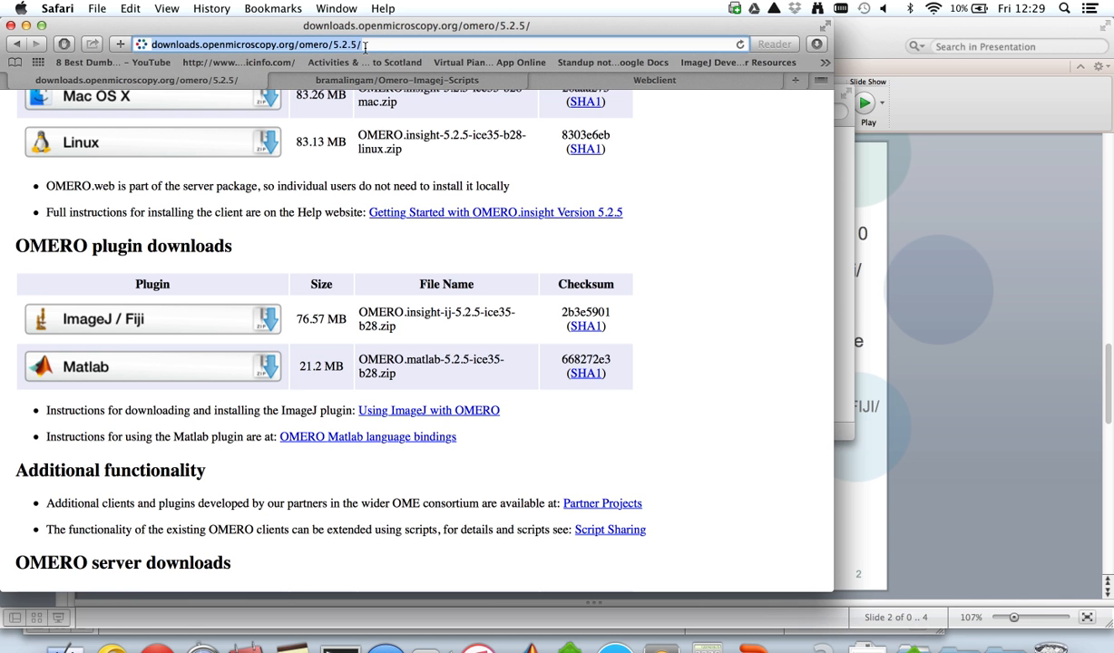
scroll(down, 3)
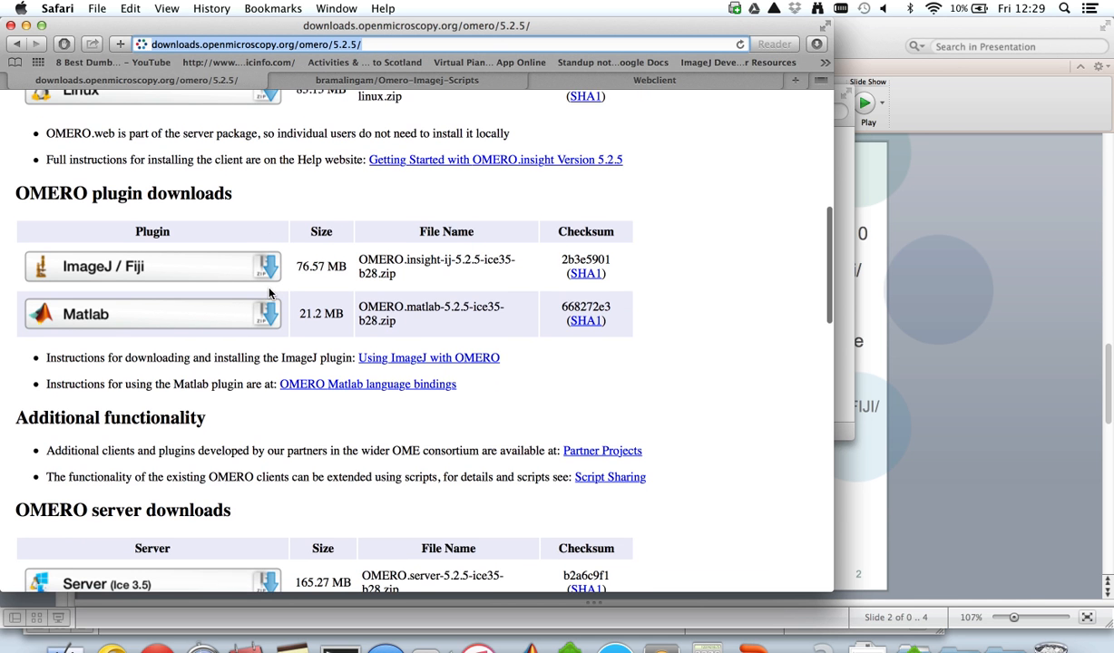
mouse_move(282, 353)
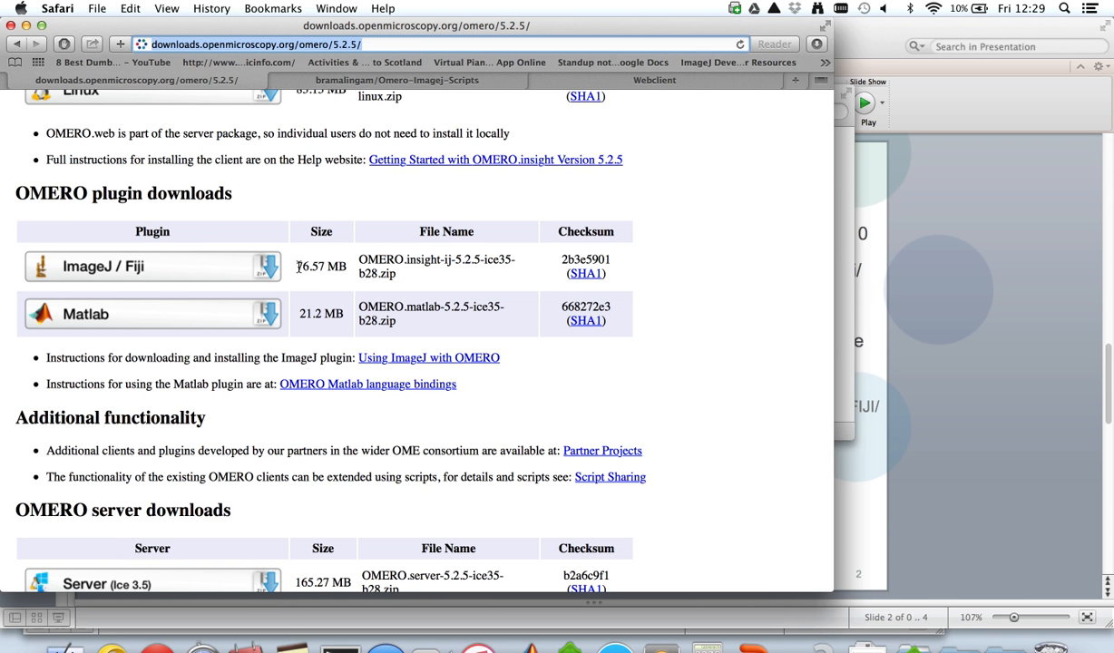
mouse_move(154, 211)
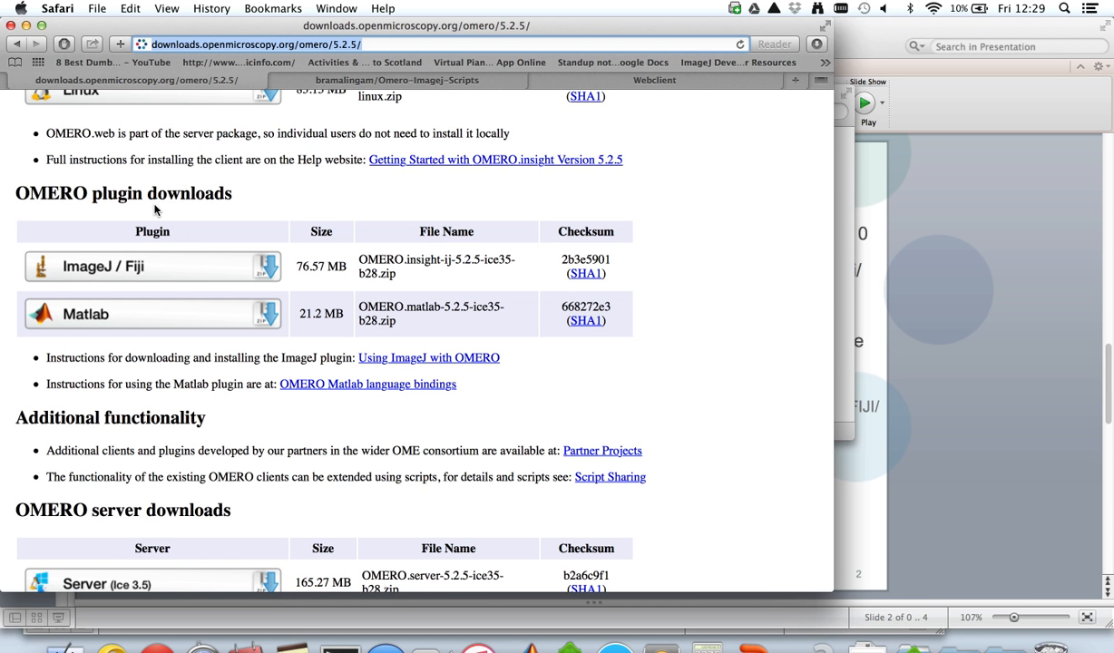
mouse_move(155, 317)
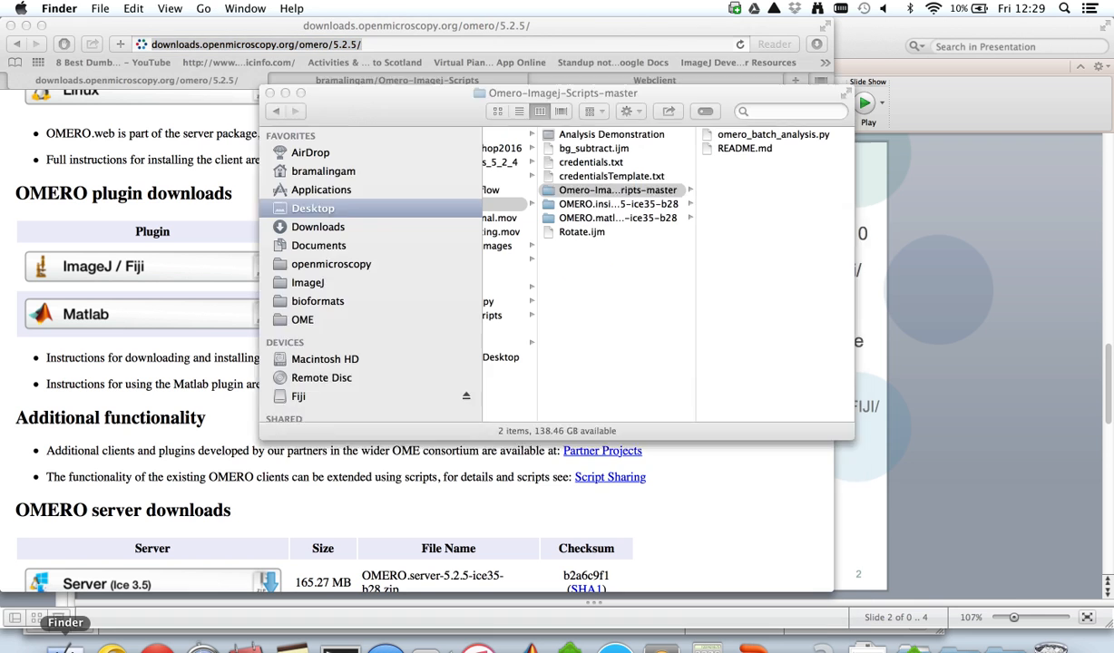
Browse the Omero-Imagej-Scripts-master and FijiDemonstration folders, then open a new Finder window
click(617, 190)
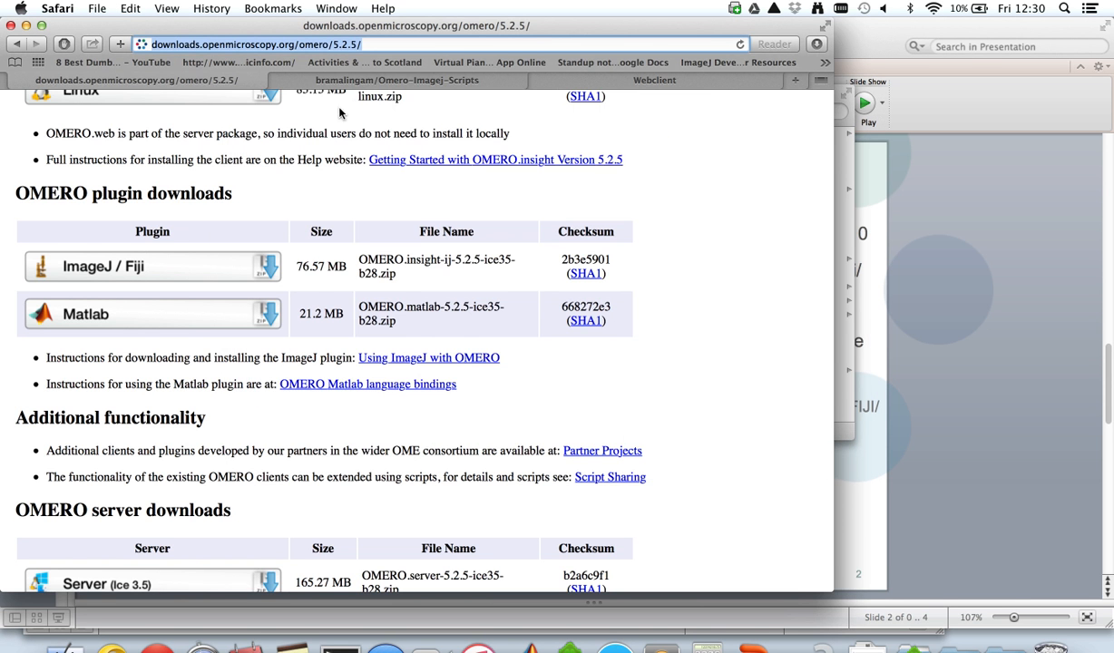
click(367, 79)
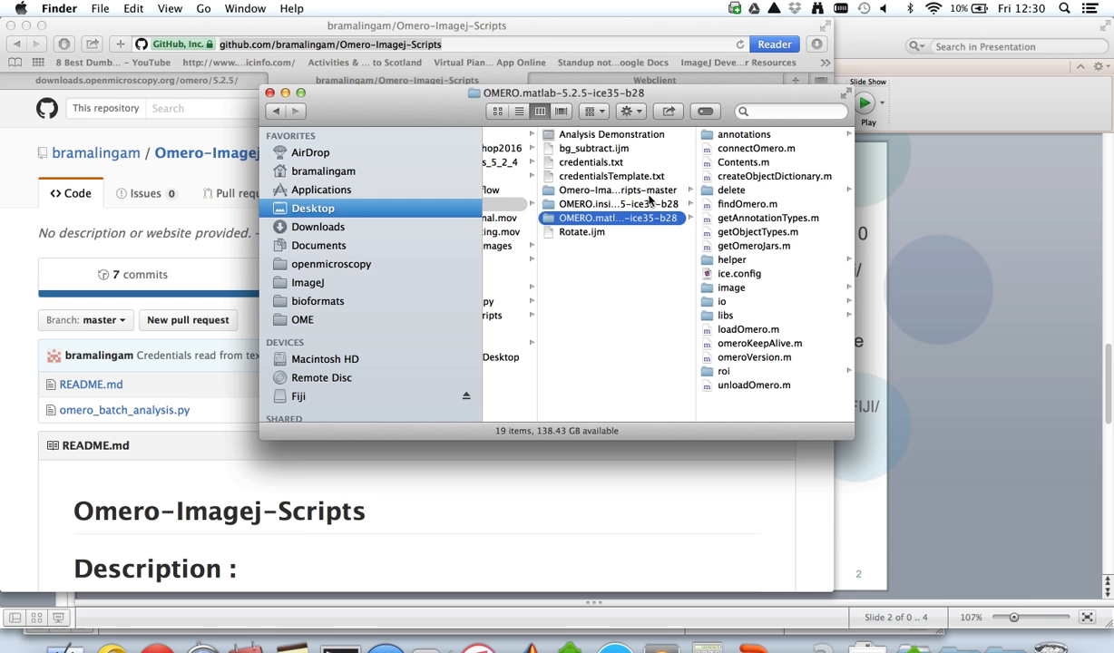
click(619, 190)
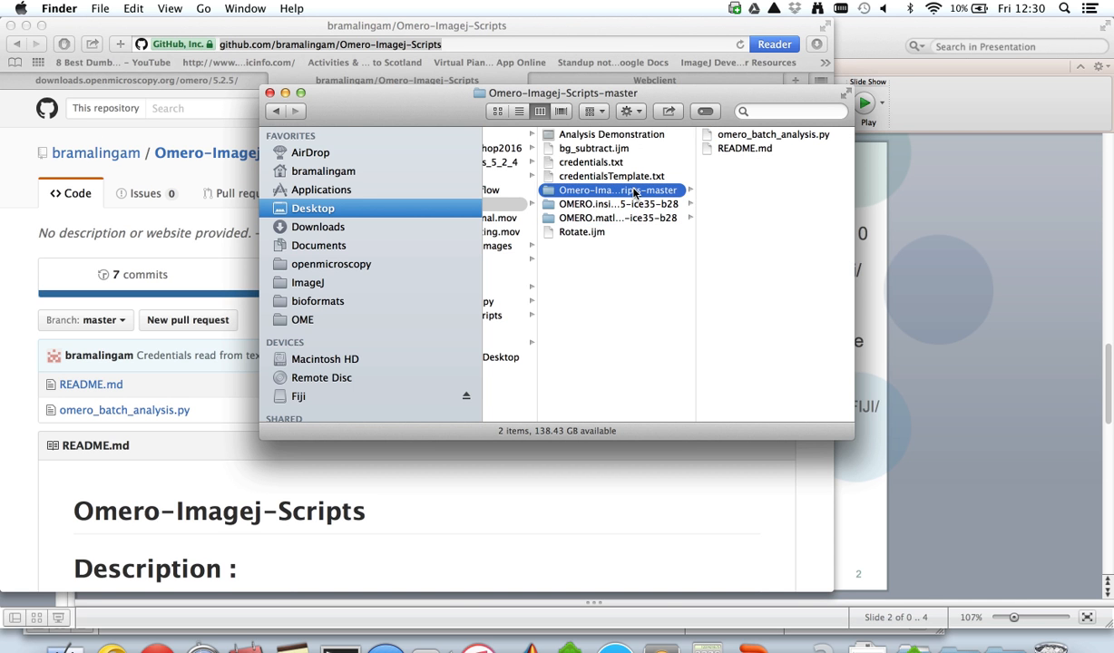
click(616, 190)
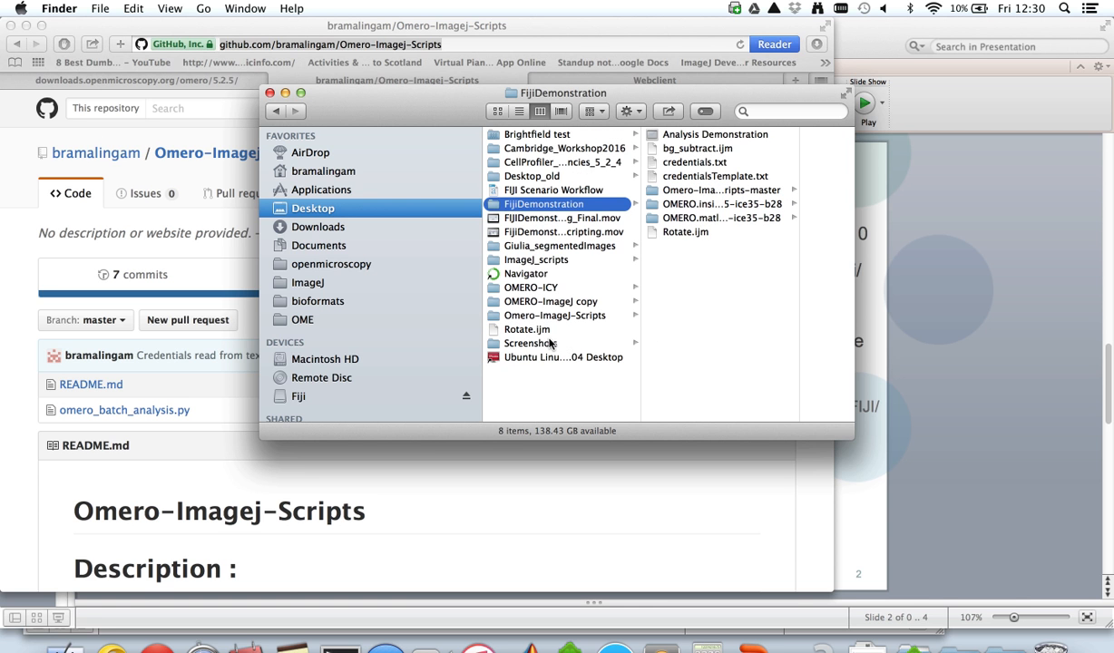
mouse_move(43, 648)
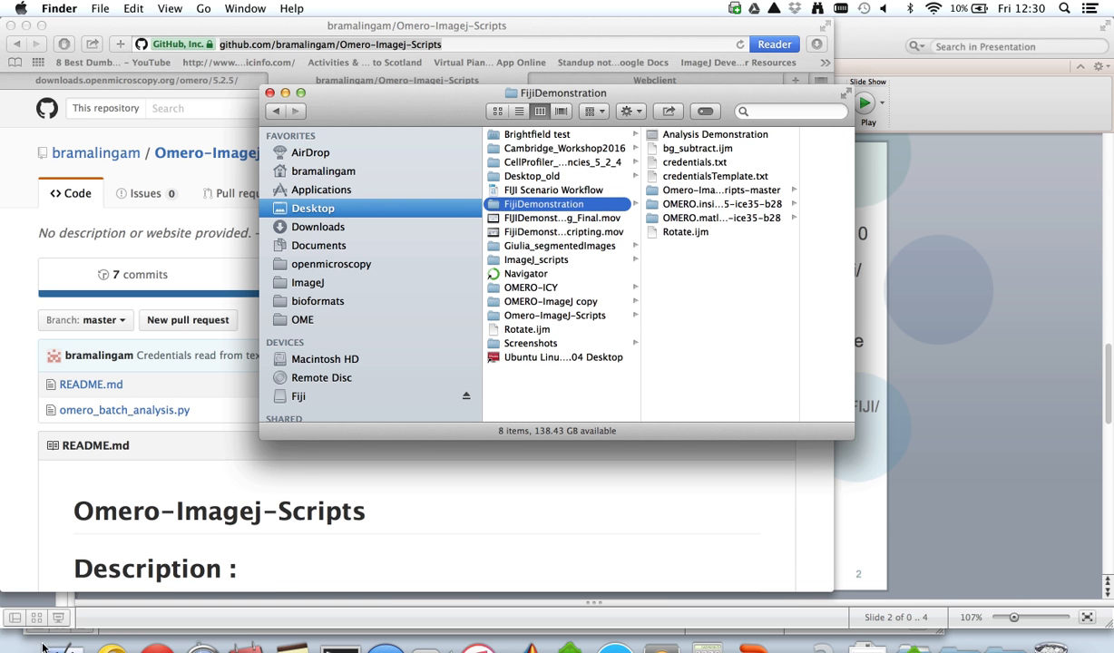
right_click(46, 647)
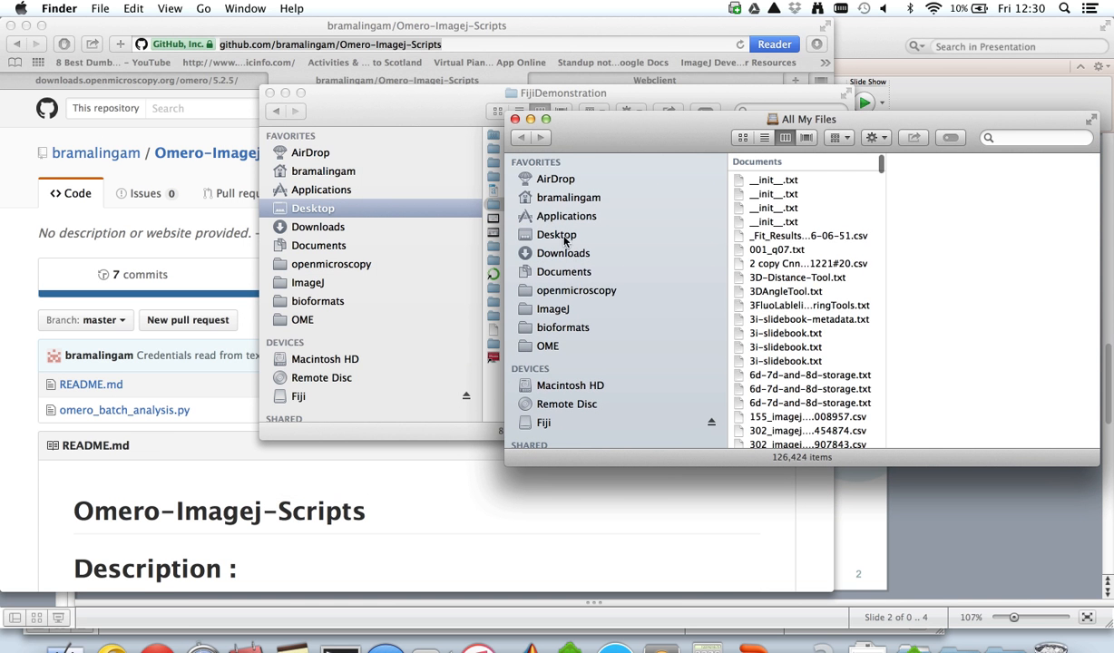
Inside Fiji's package contents, check the plugins folder for OMERO.insight-ij and its libs
click(567, 215)
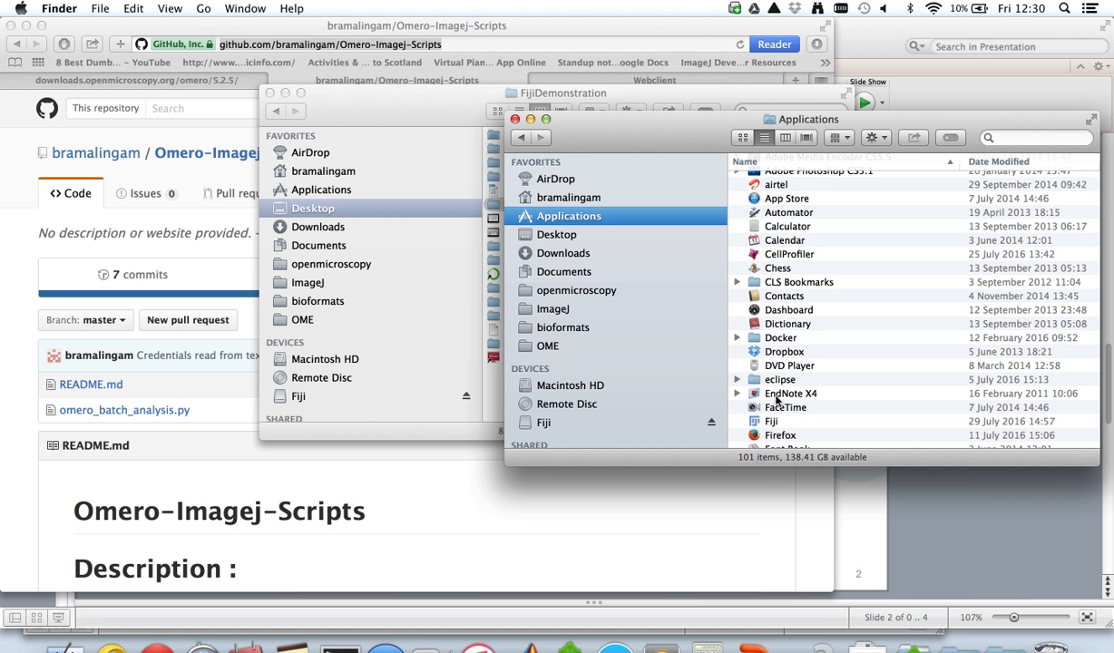
right_click(769, 421)
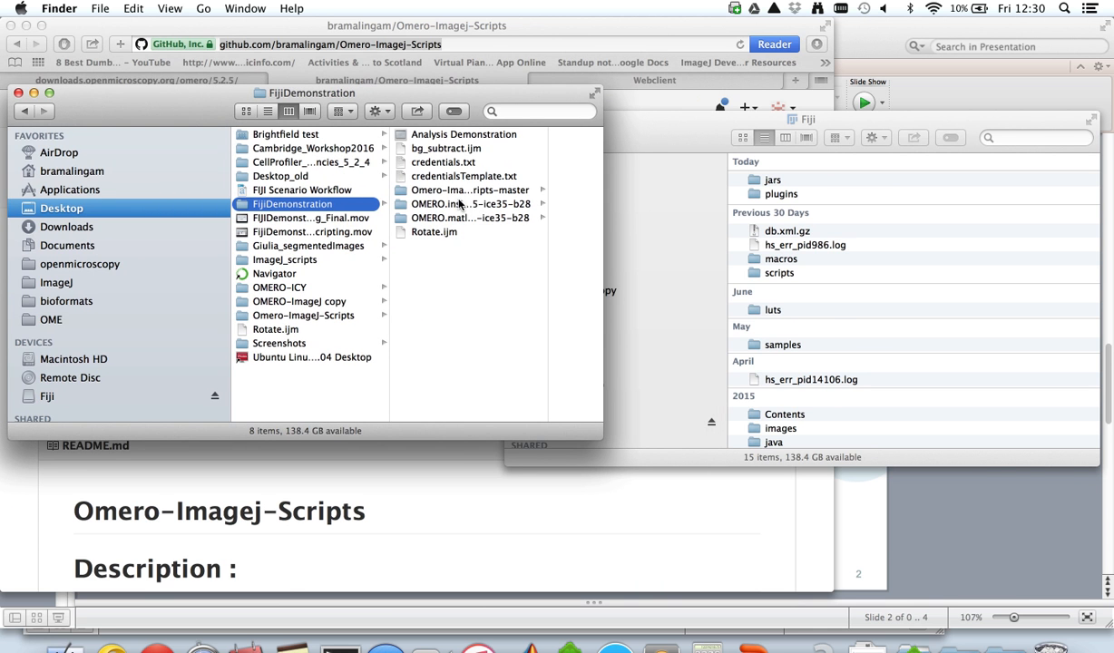
mouse_move(796, 197)
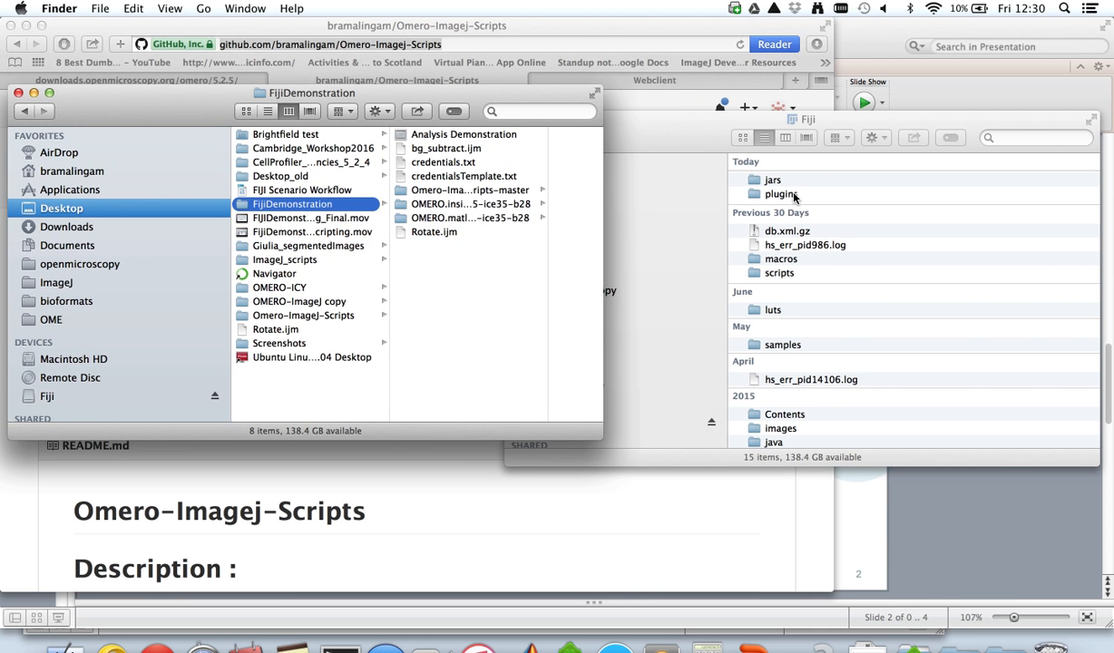
double_click(780, 194)
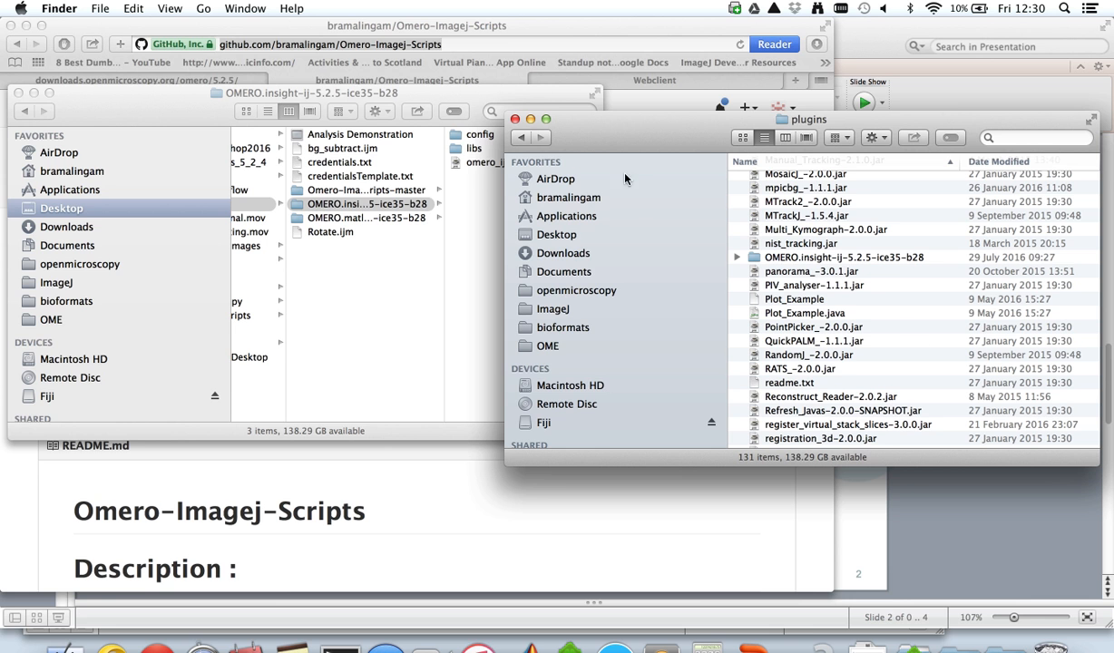
mouse_move(522, 137)
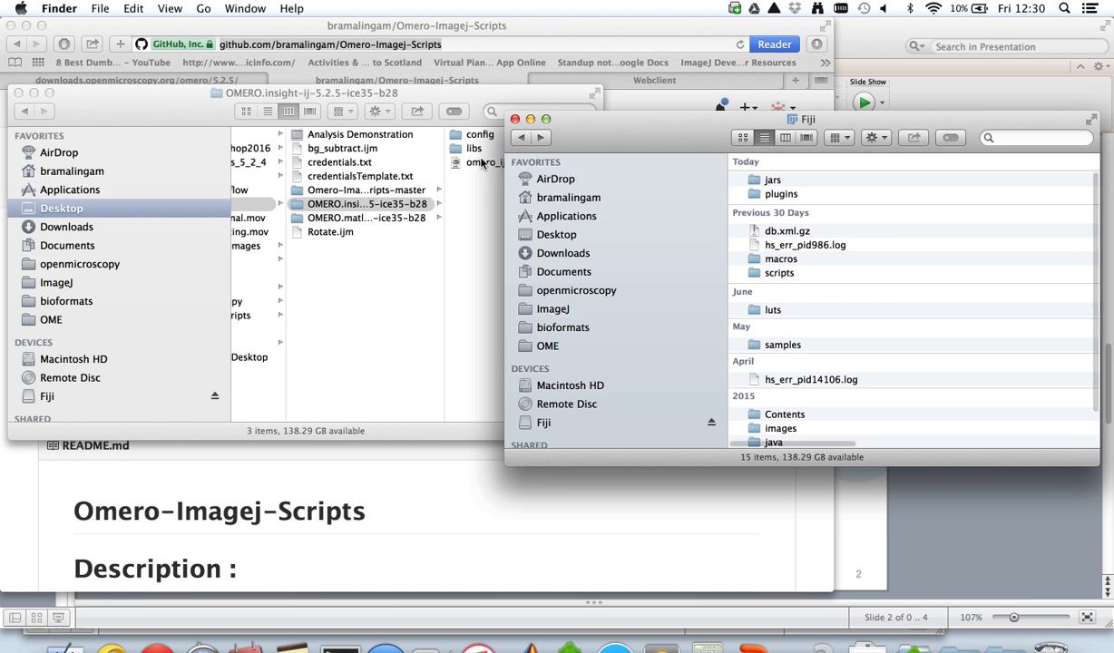
click(363, 203)
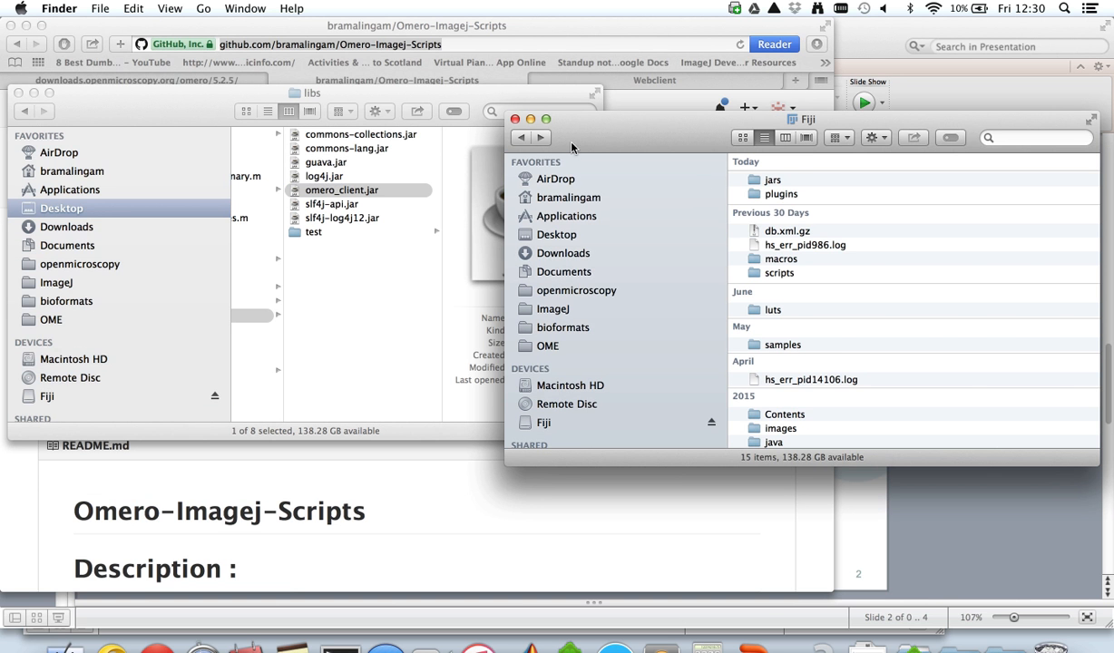
Confirm omero_client.jar is in Fiji's jars folder, then launch Fiji from Applications
double_click(772, 178)
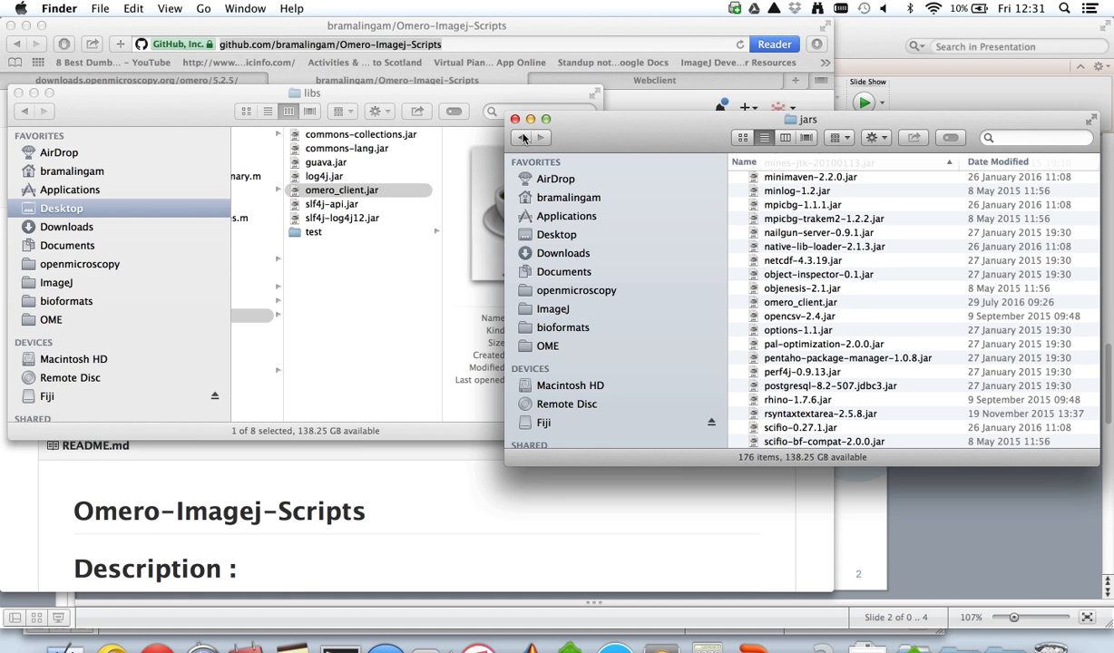
click(568, 216)
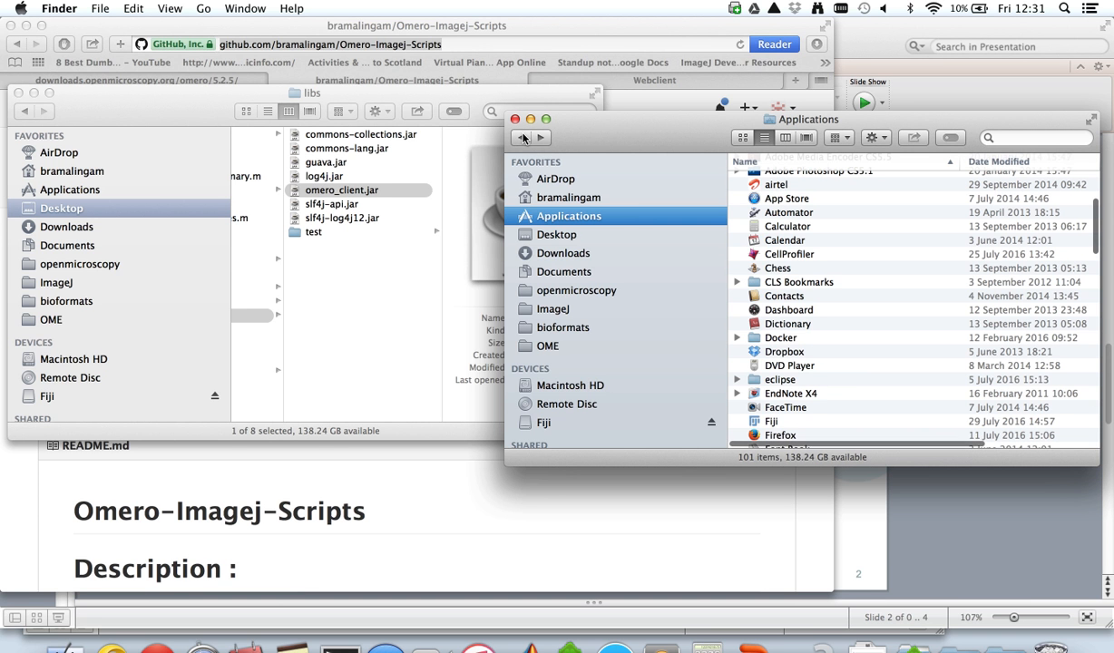
click(775, 421)
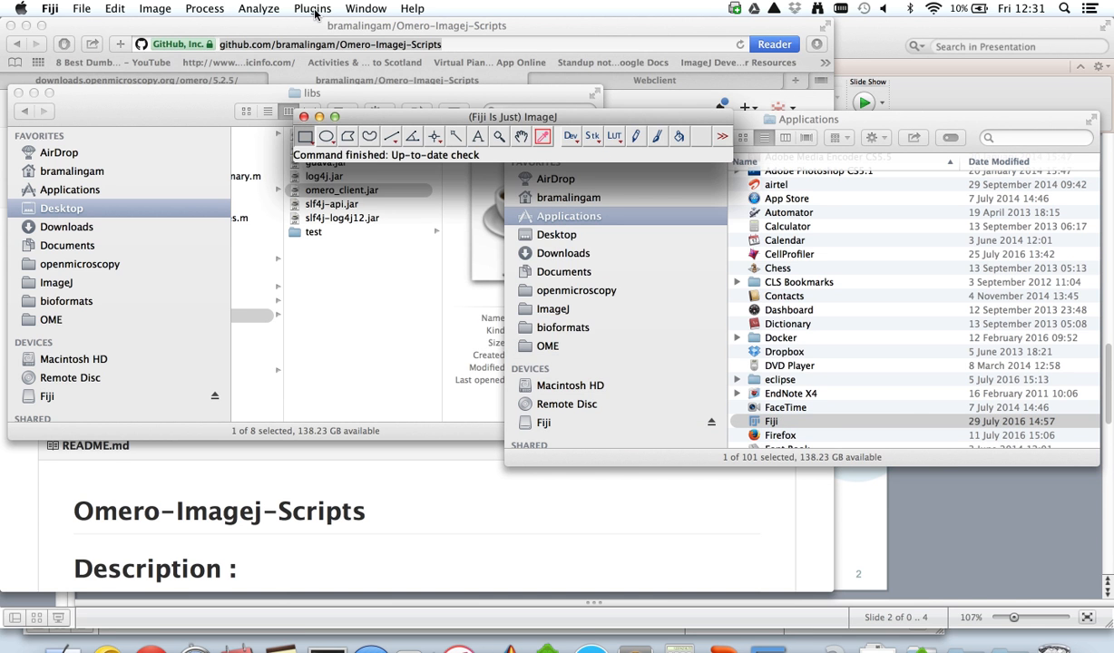
Check Fiji's Plugins menu for the OMERO entry, glance at Process, and browse File for Script
click(313, 8)
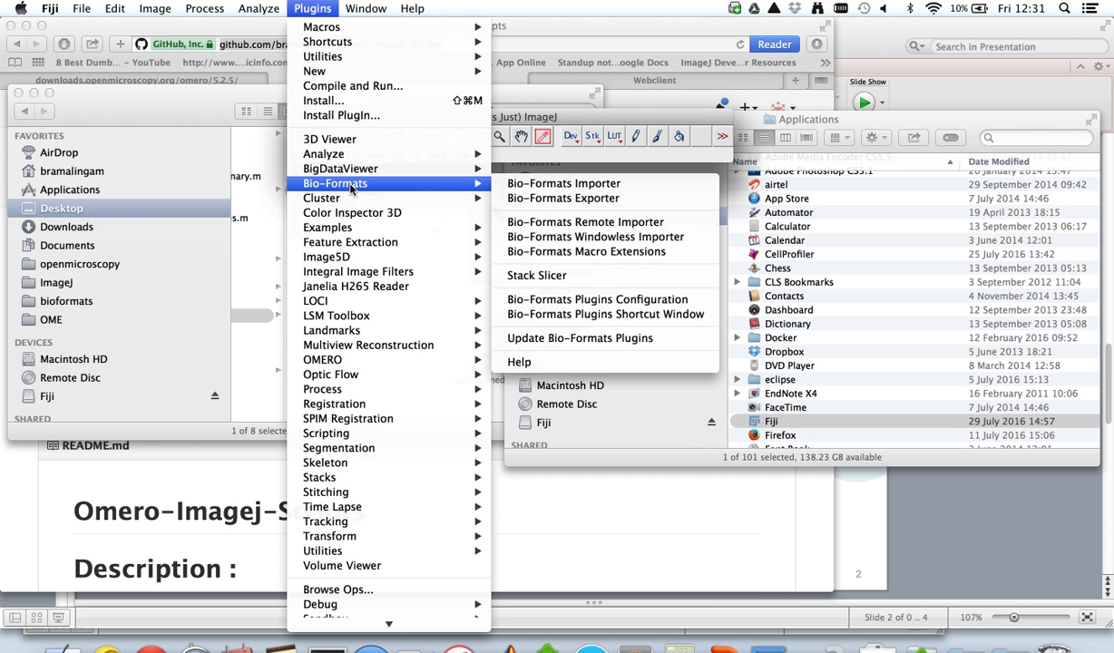
mouse_move(360, 360)
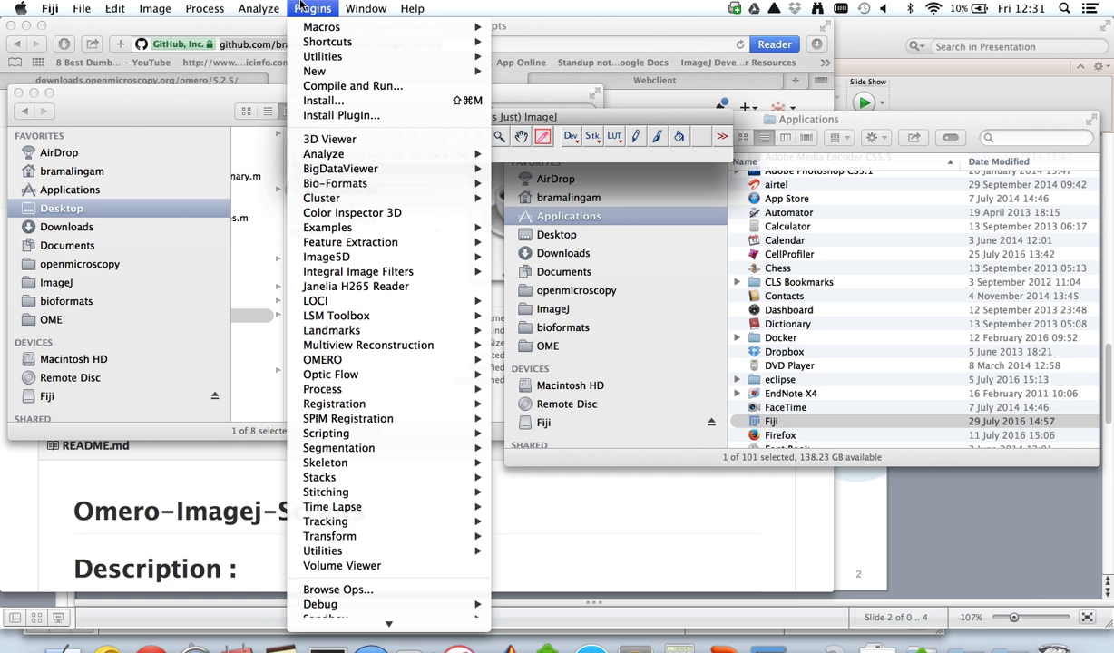
click(207, 8)
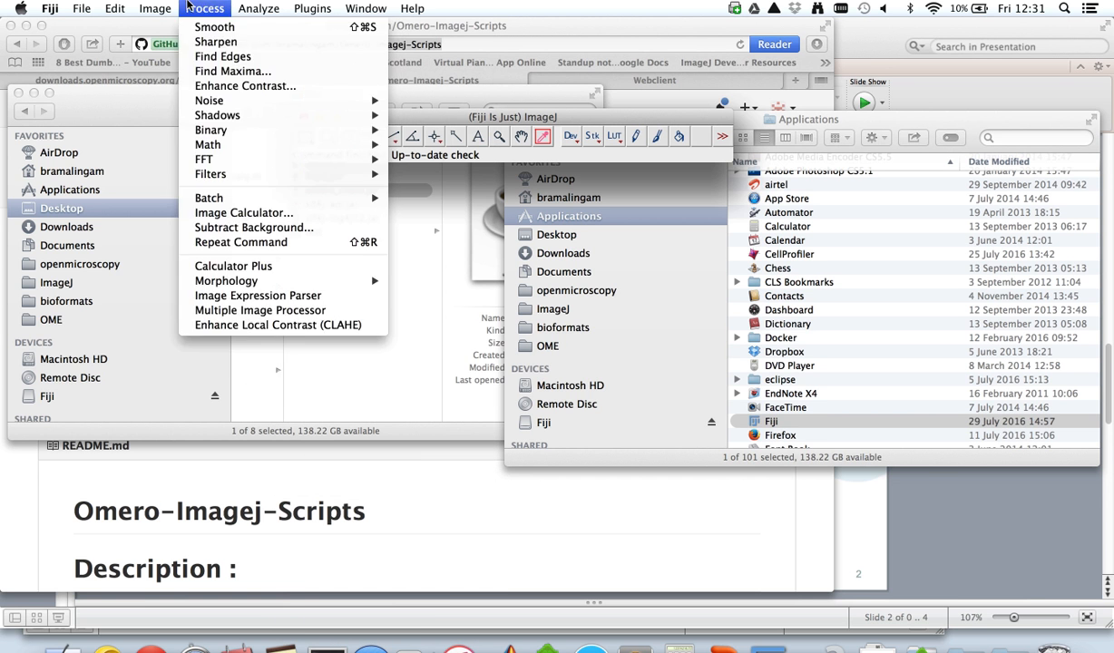
click(106, 8)
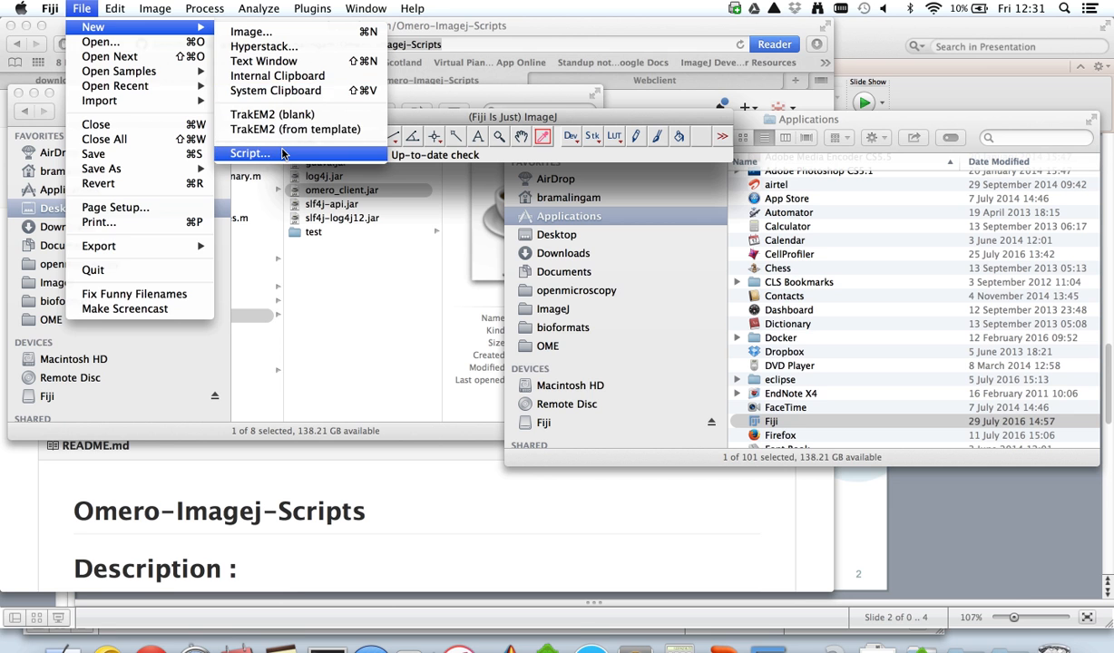
click(250, 152)
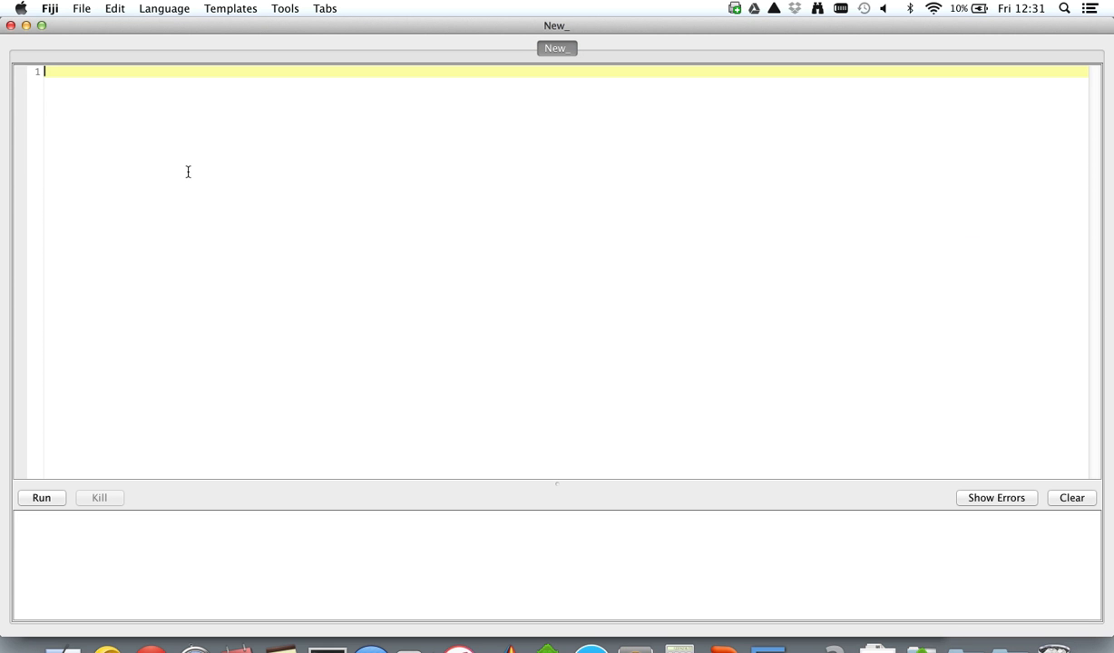
click(161, 8)
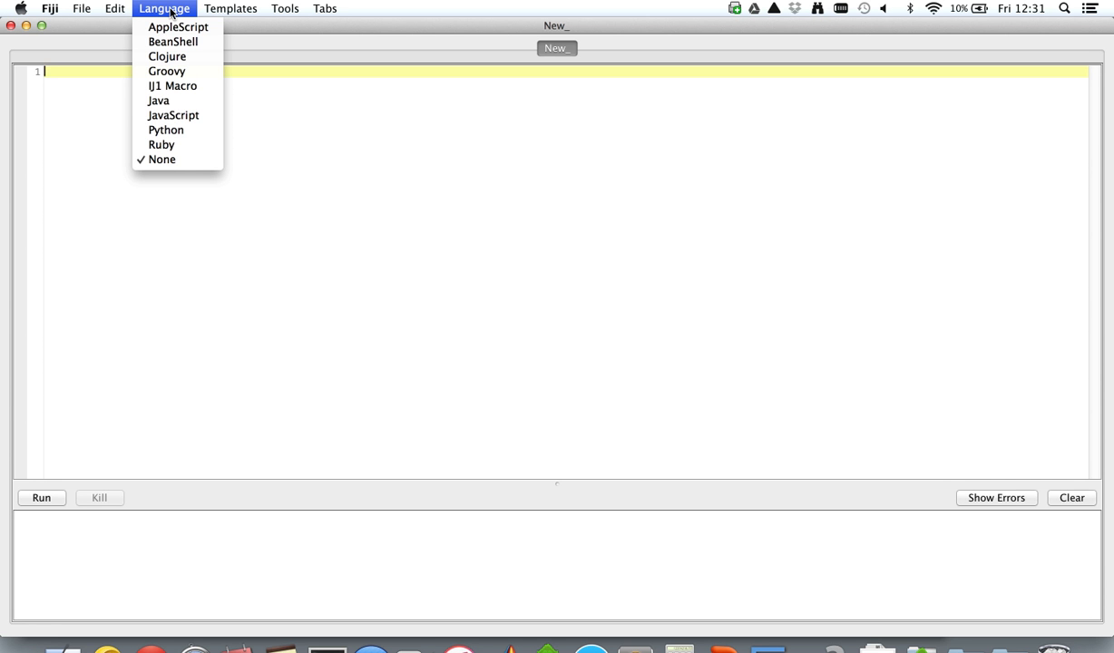
mouse_move(161, 159)
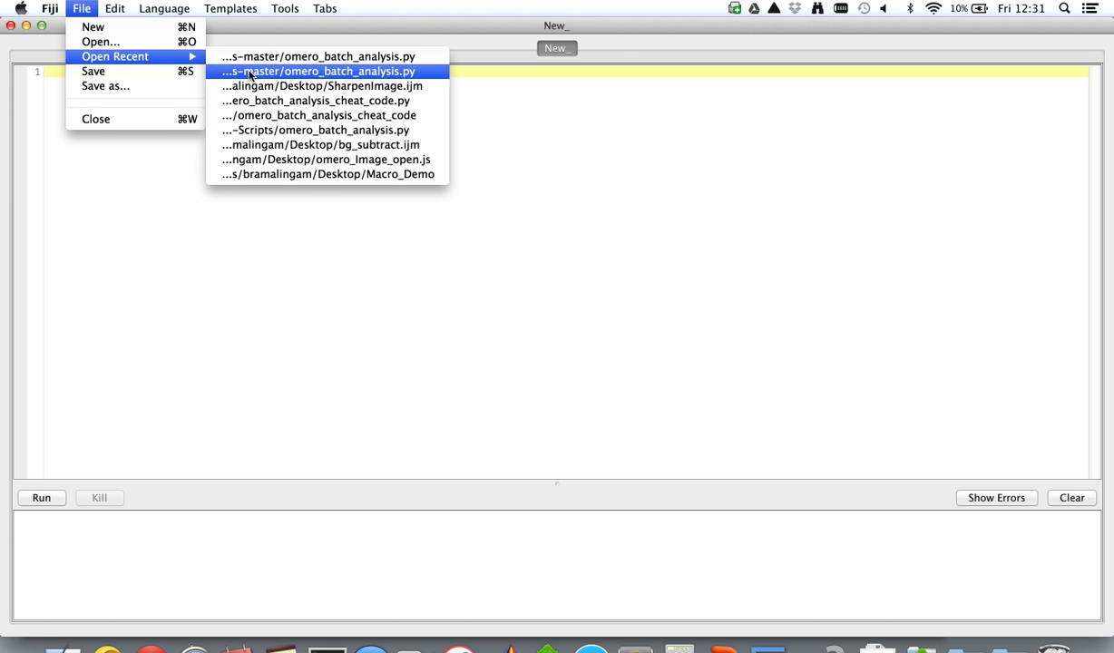
click(326, 71)
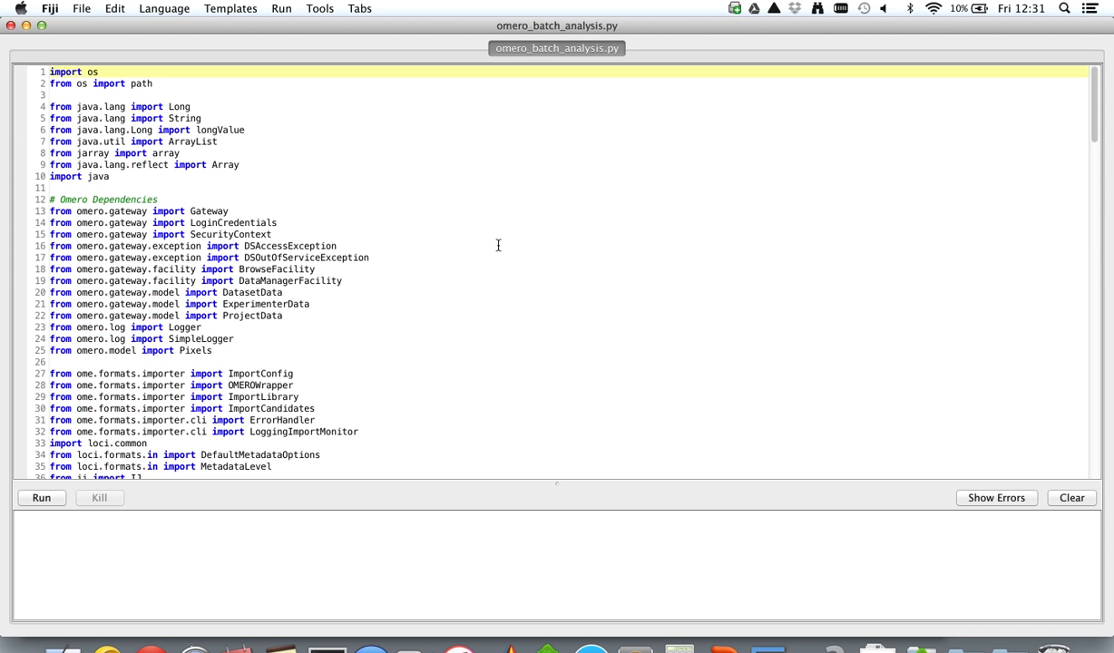
scroll(down, 3)
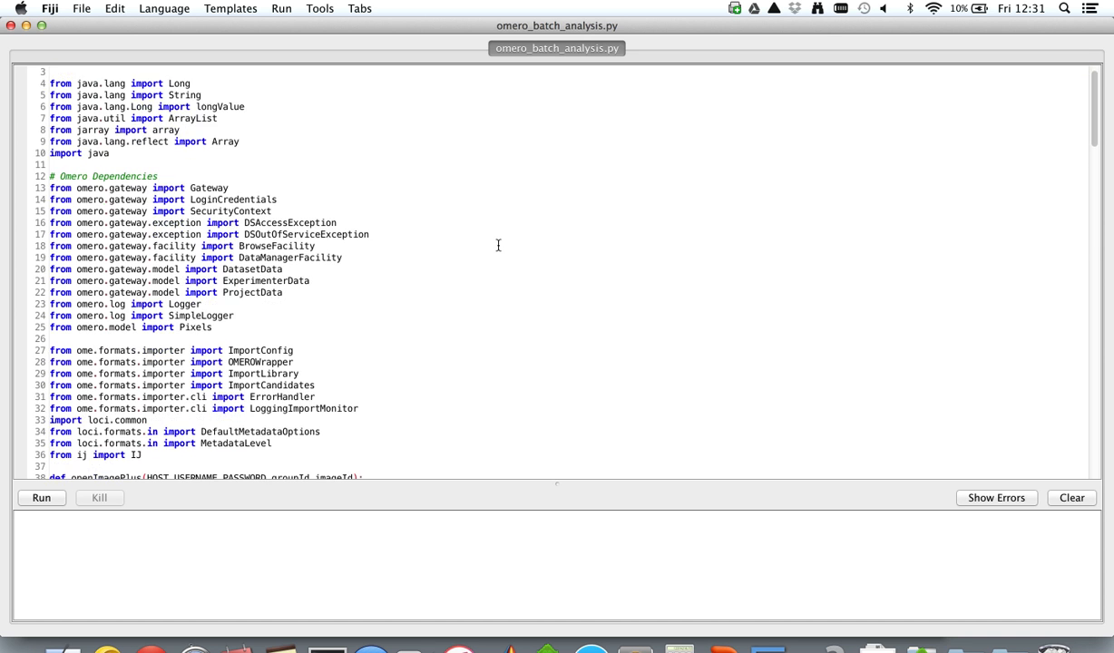
scroll(down, 3)
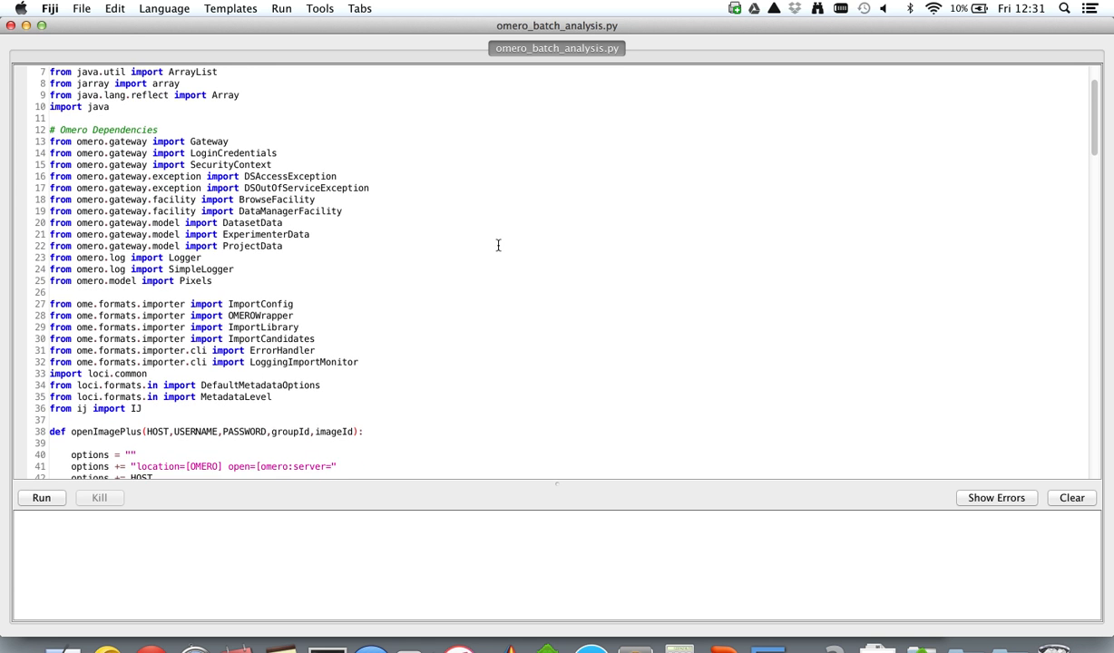
scroll(down, 3)
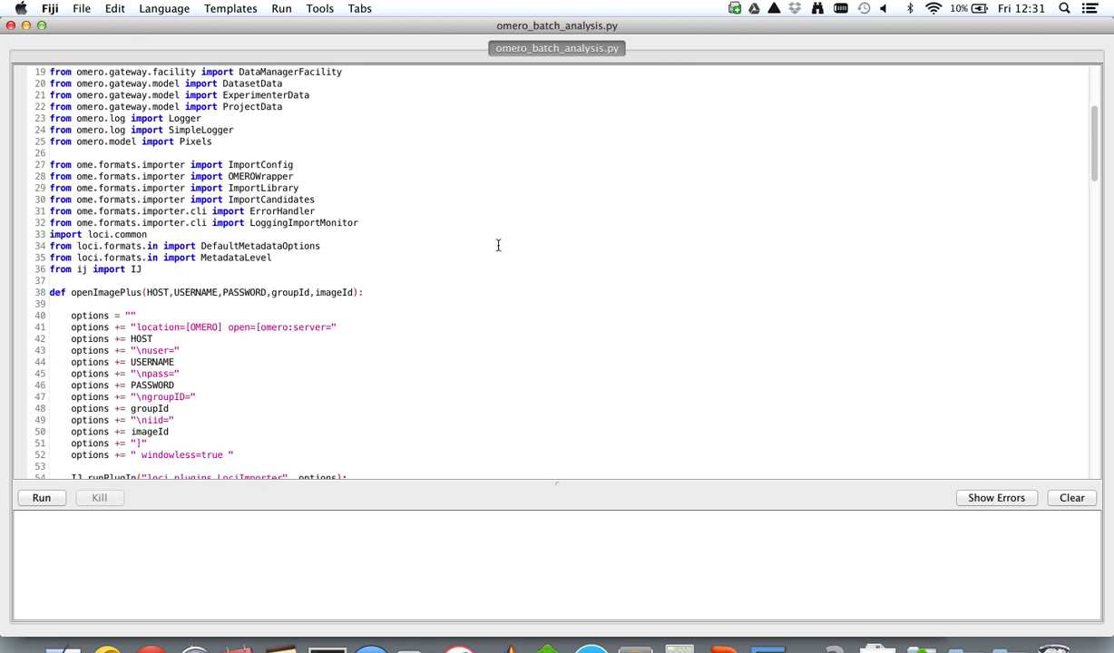
scroll(down, 3)
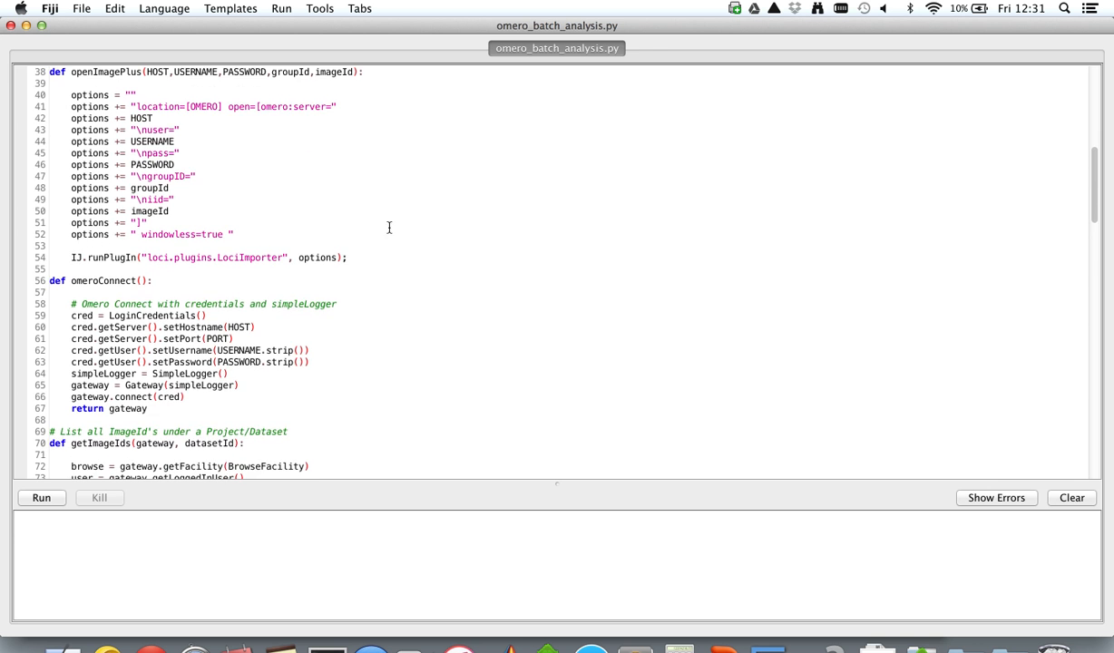
scroll(down, 3)
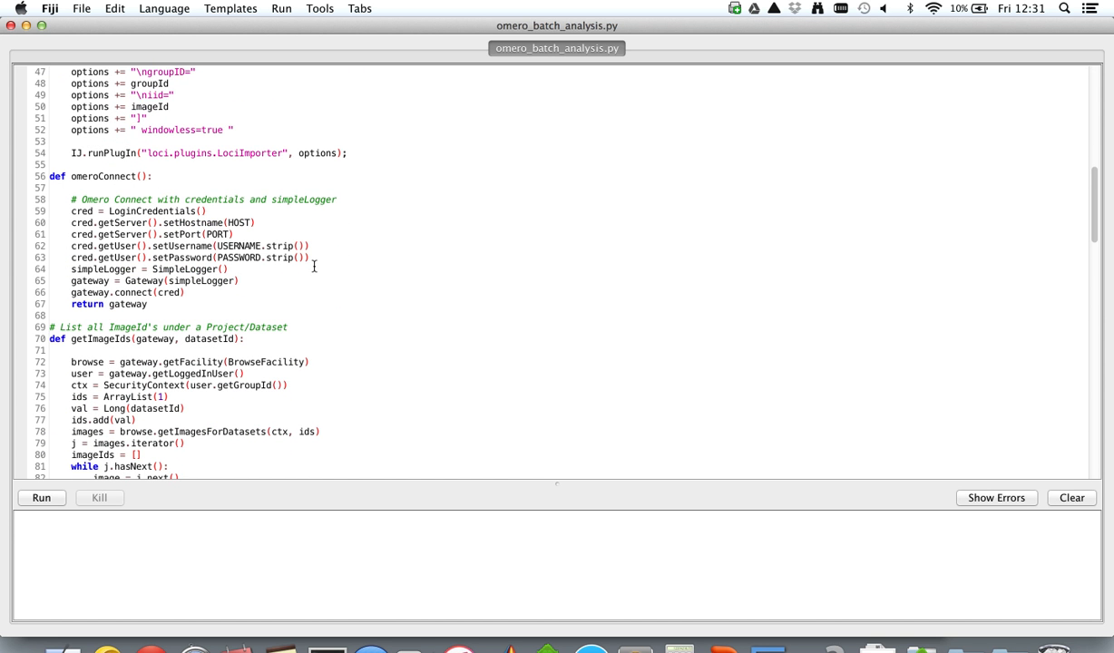
scroll(down, 3)
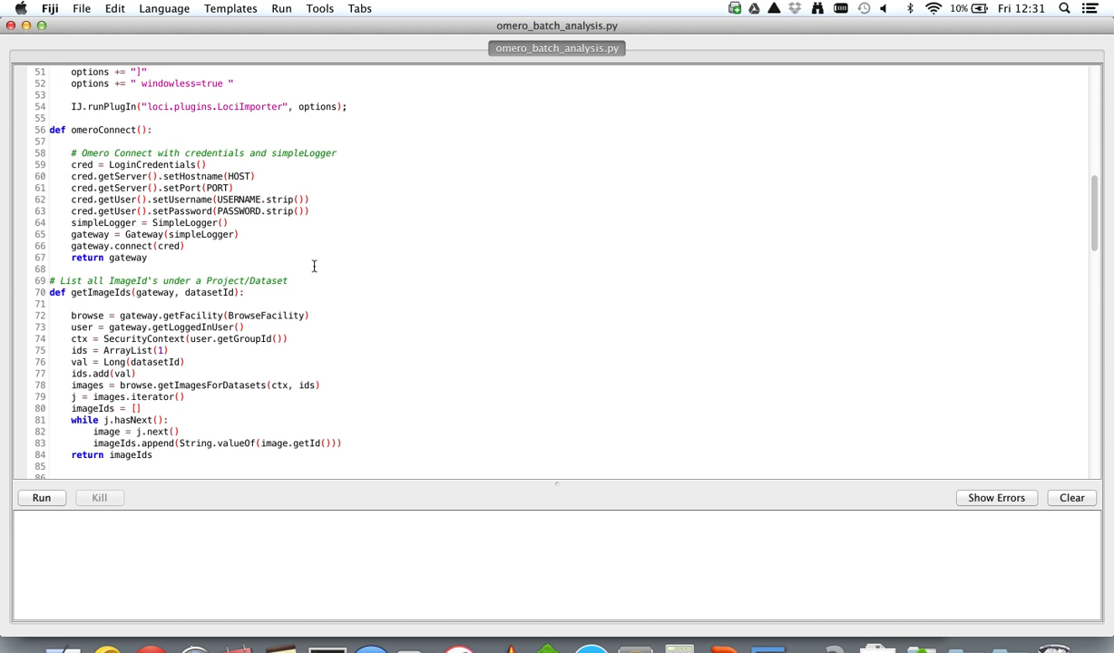
scroll(down, 3)
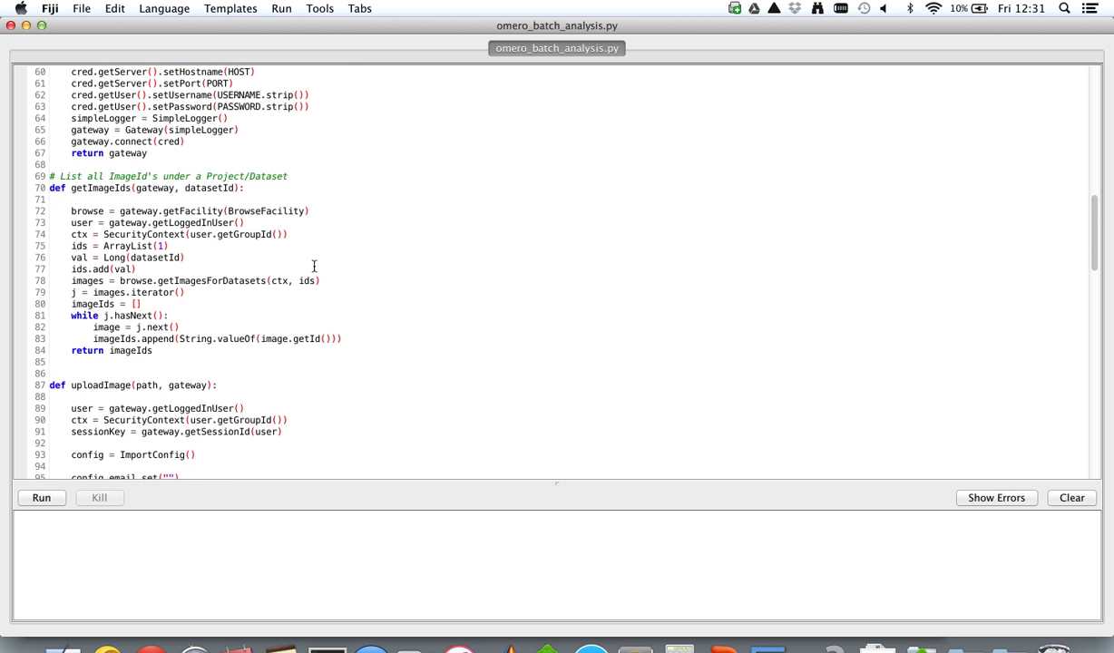
scroll(down, 3)
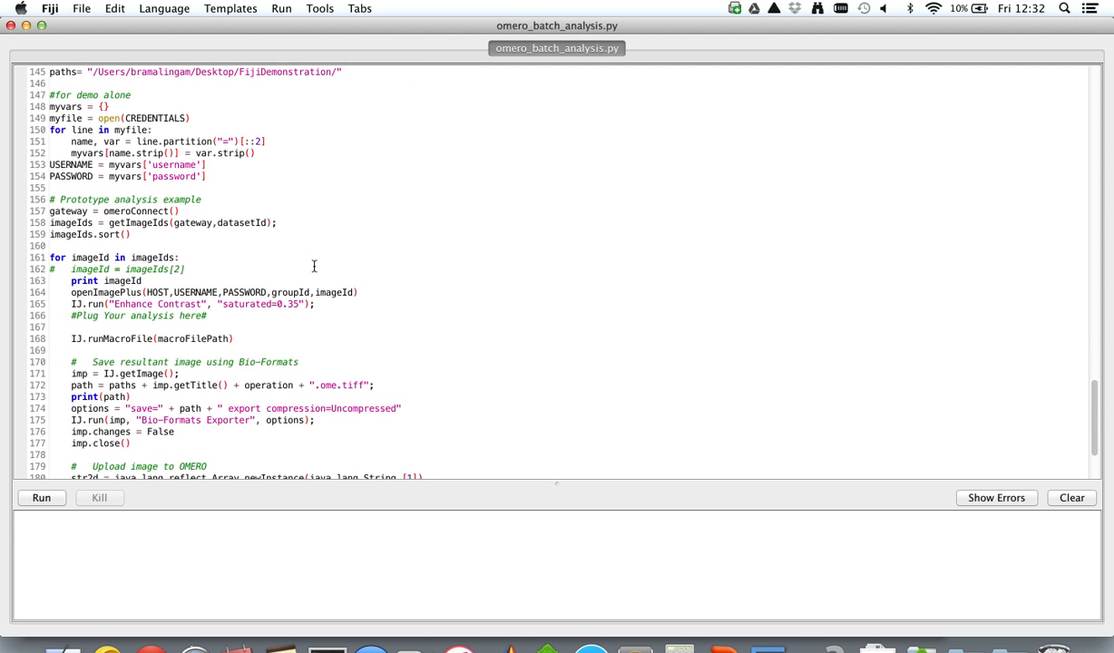
scroll(down, 3)
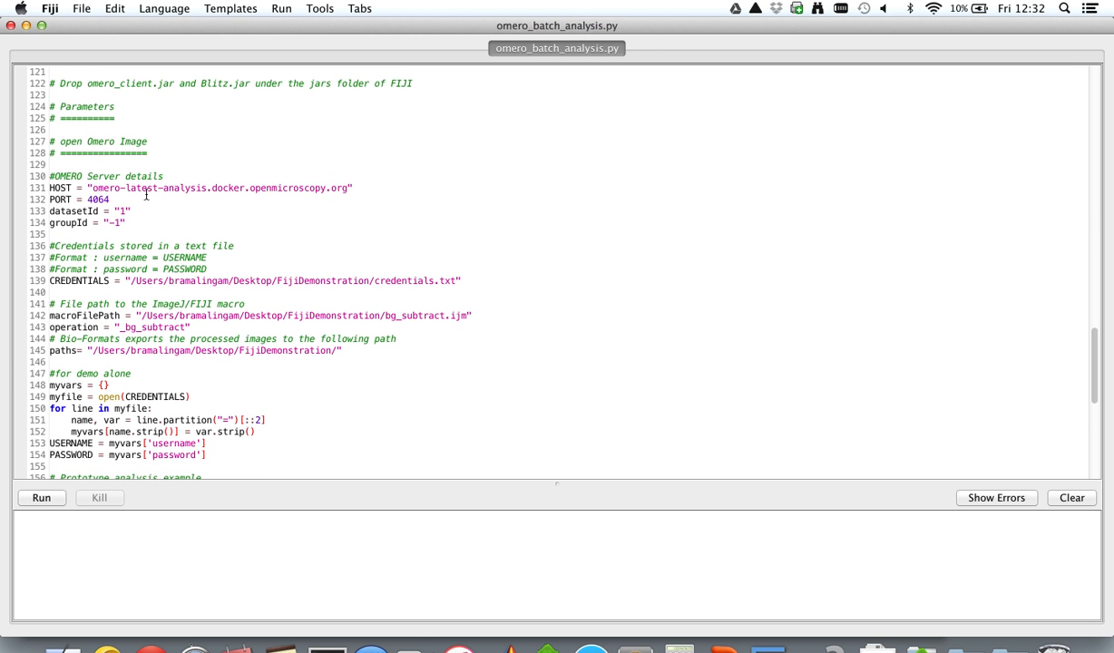
drag(50, 176, 127, 222)
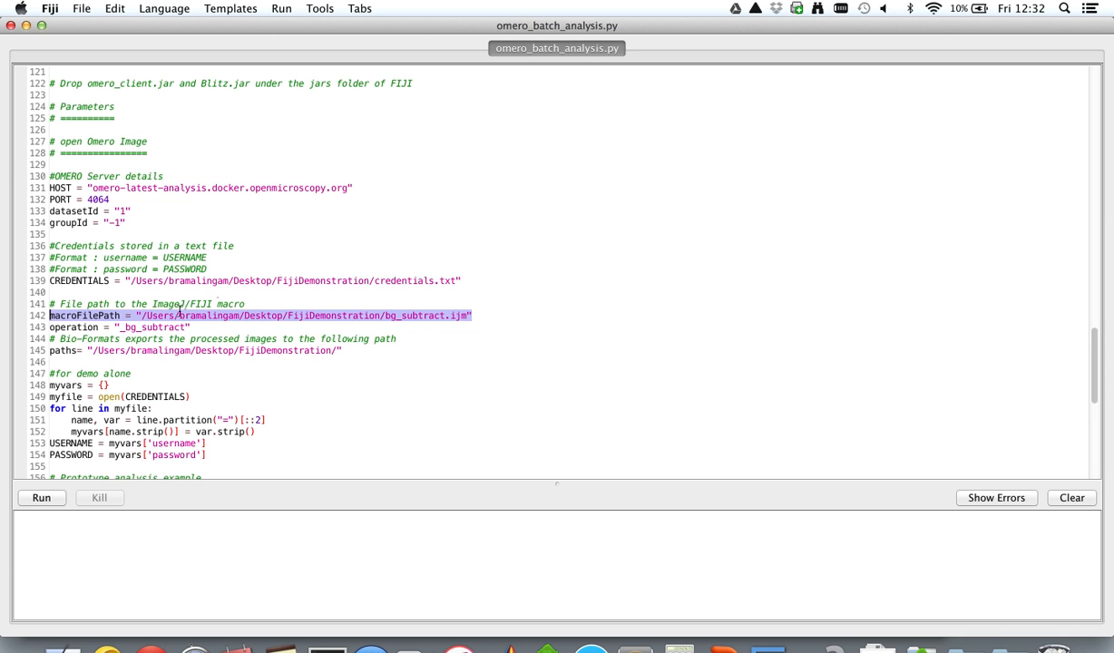
mouse_move(313, 356)
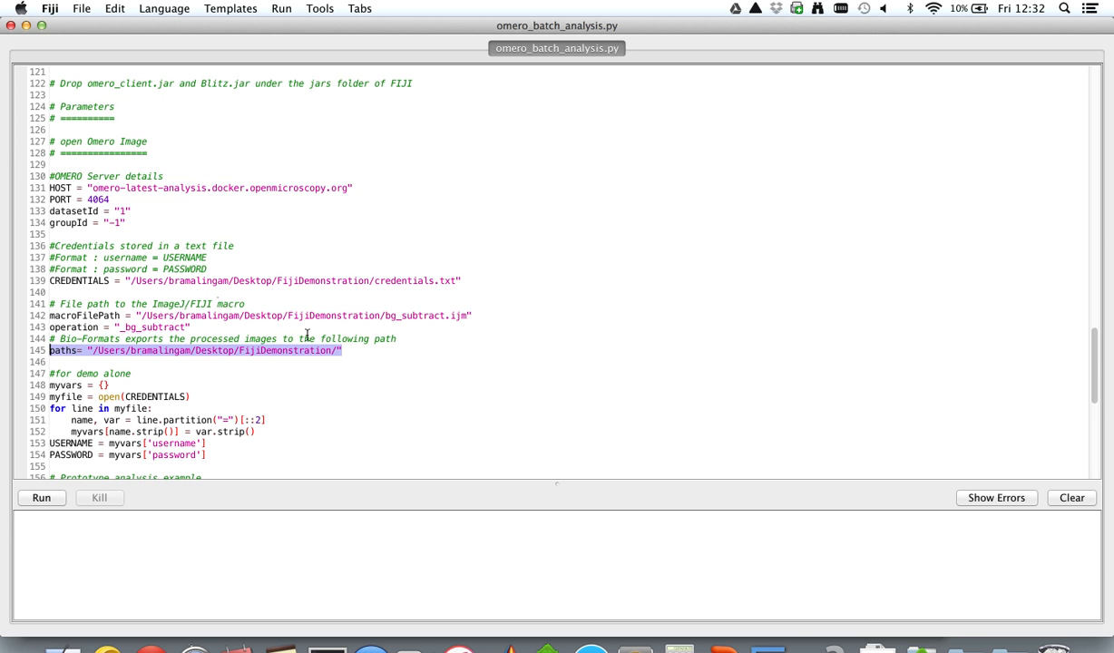
mouse_move(348, 354)
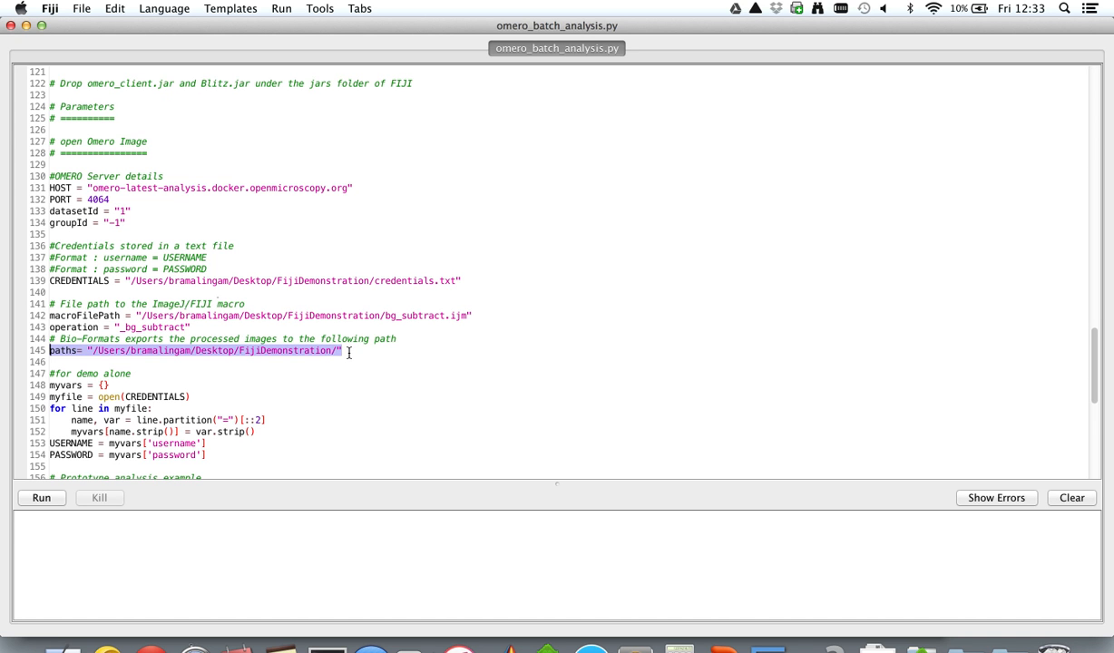
mouse_move(206, 523)
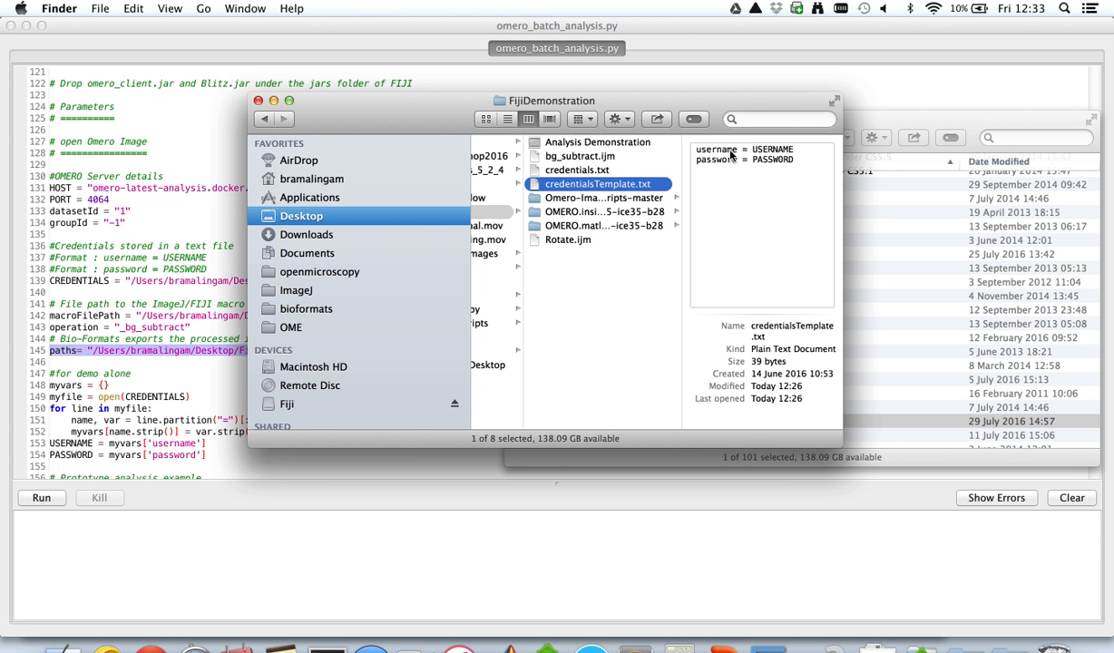
mouse_move(752, 156)
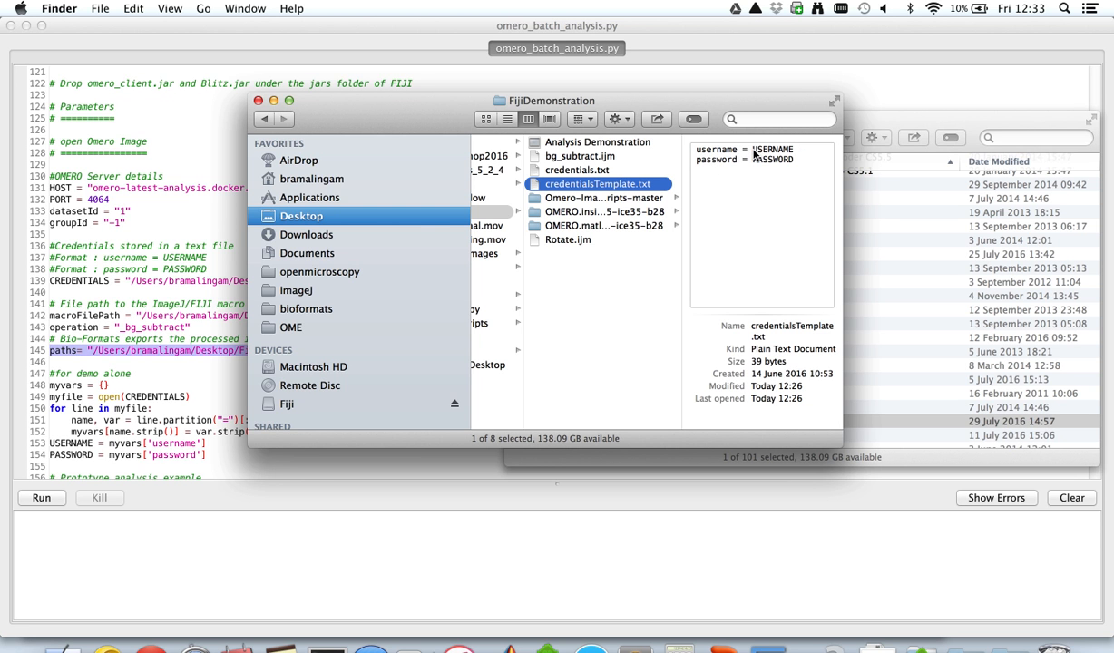
mouse_move(786, 160)
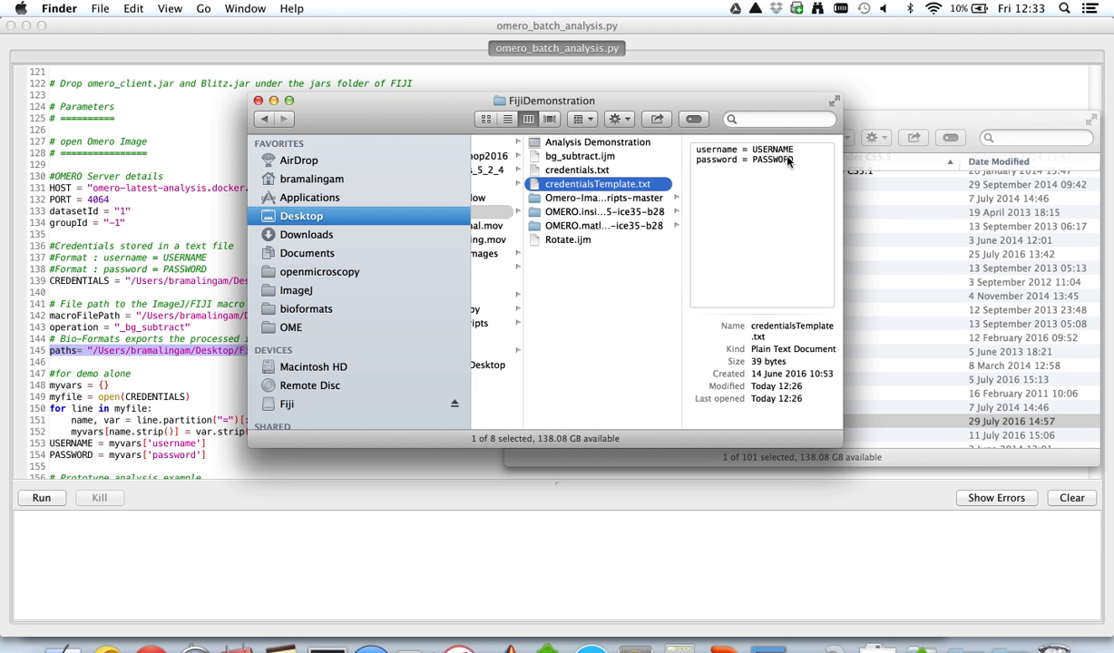
mouse_move(189, 338)
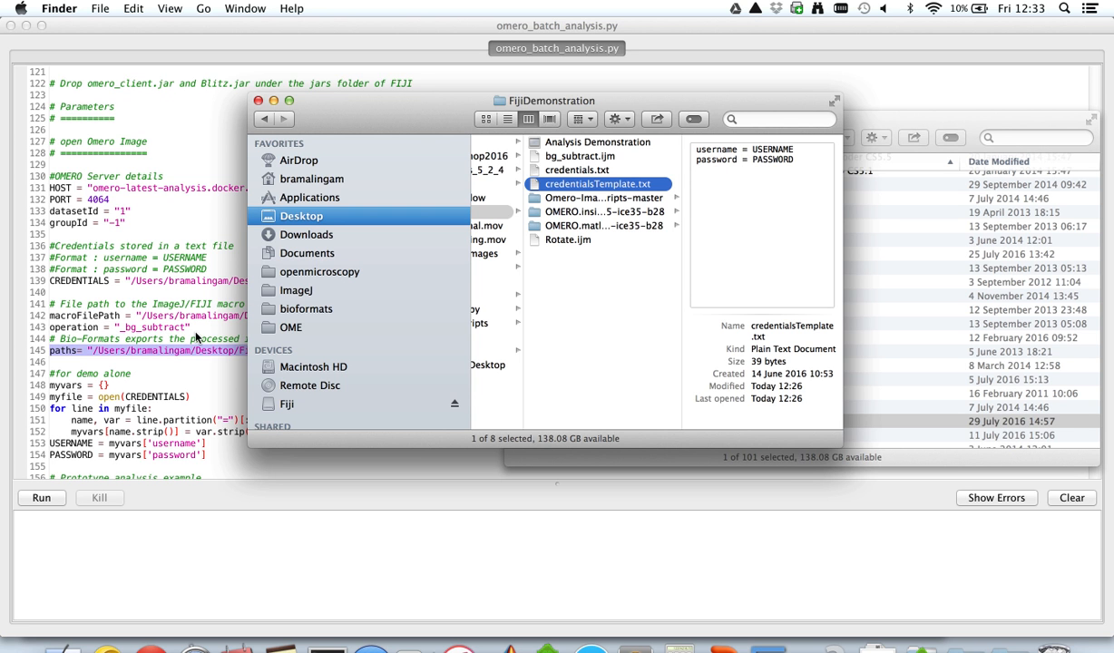
mouse_move(595, 243)
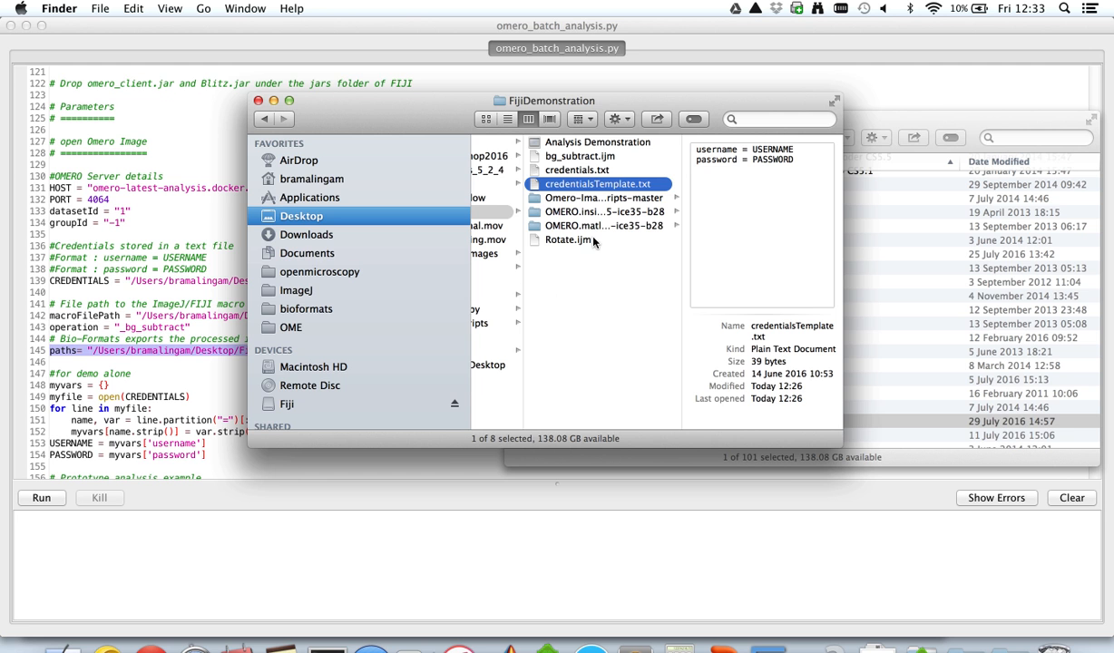
click(575, 156)
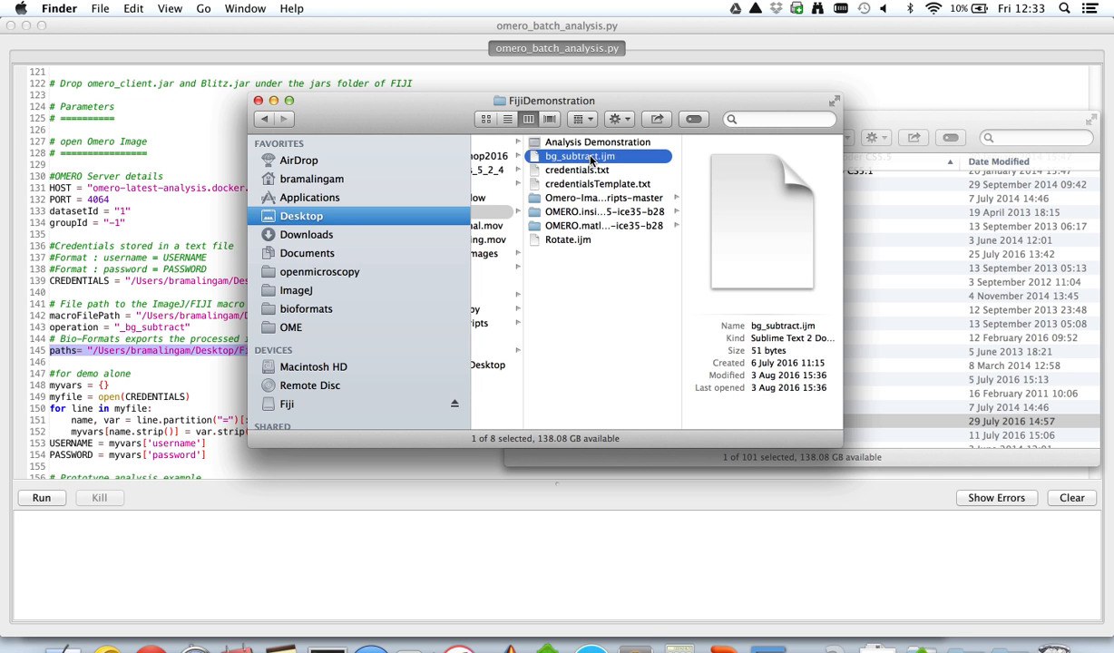
double_click(582, 156)
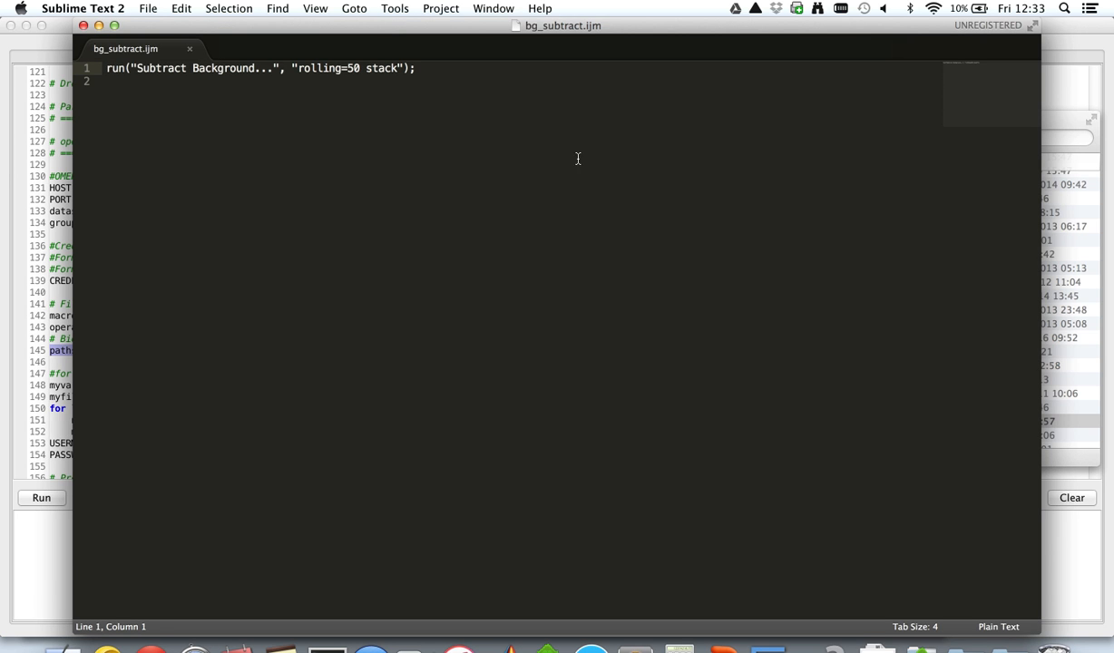
mouse_move(252, 90)
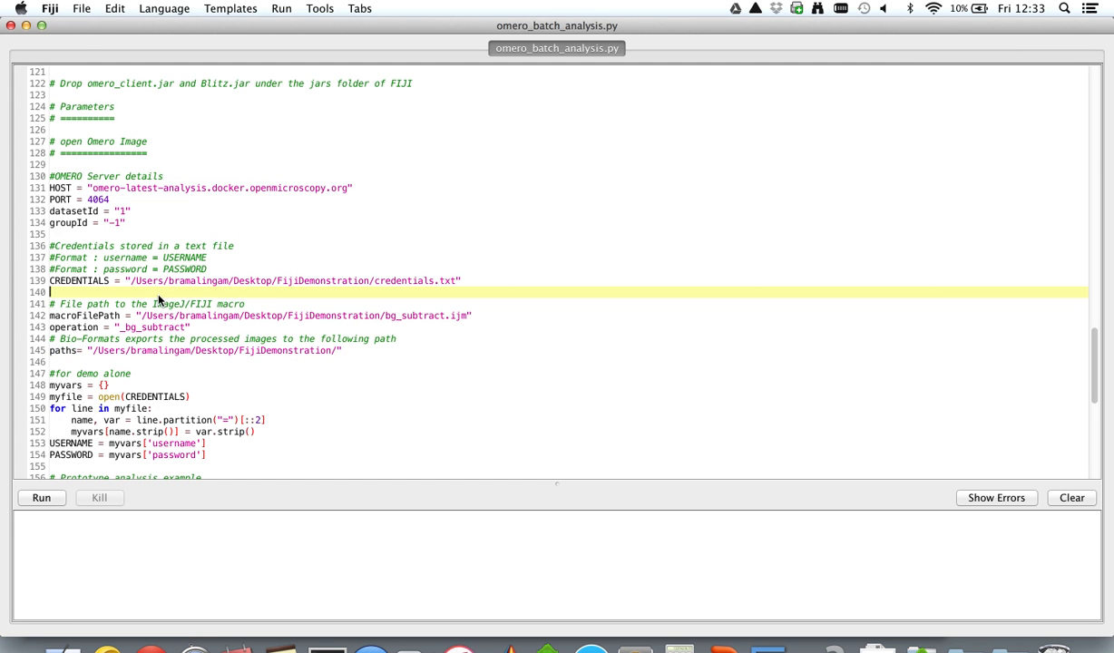
mouse_move(184, 647)
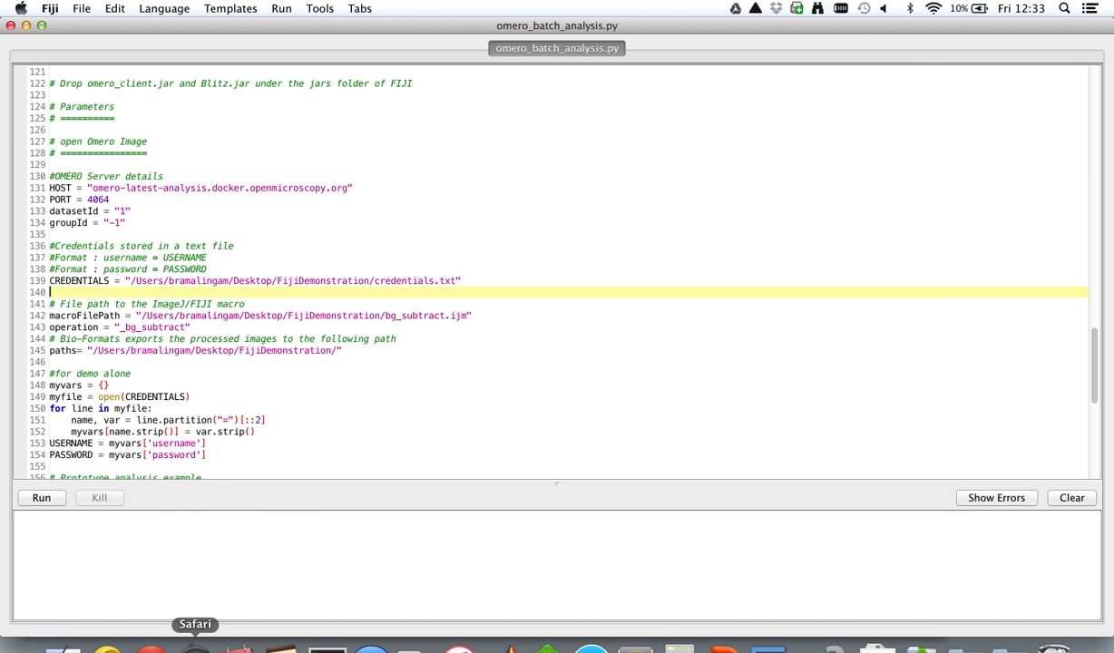
click(191, 624)
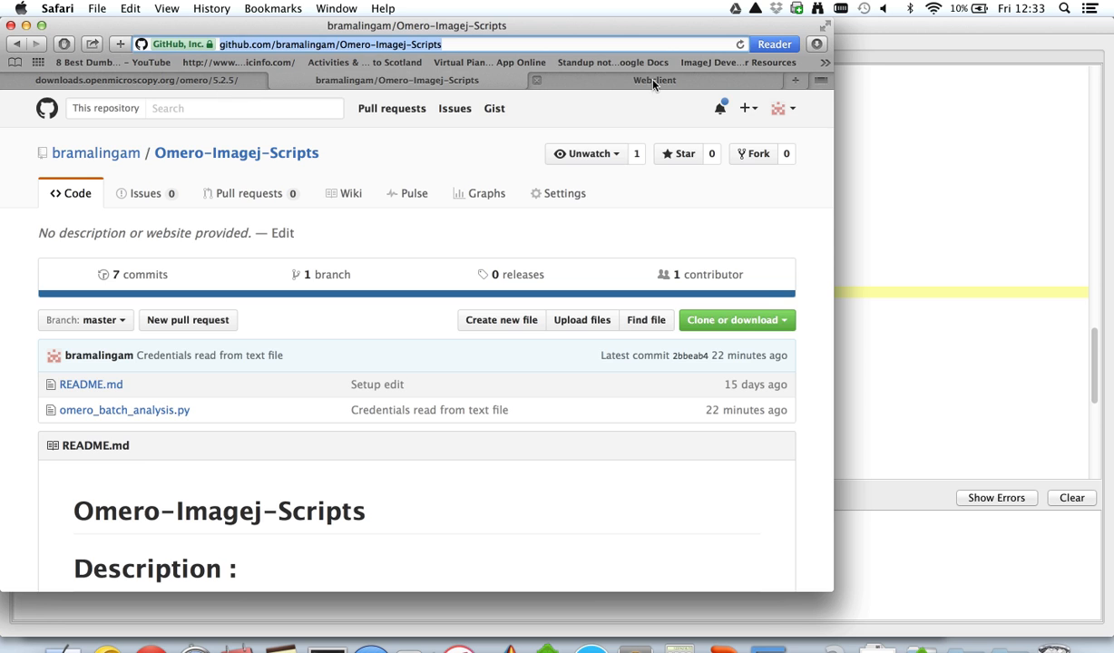
click(653, 80)
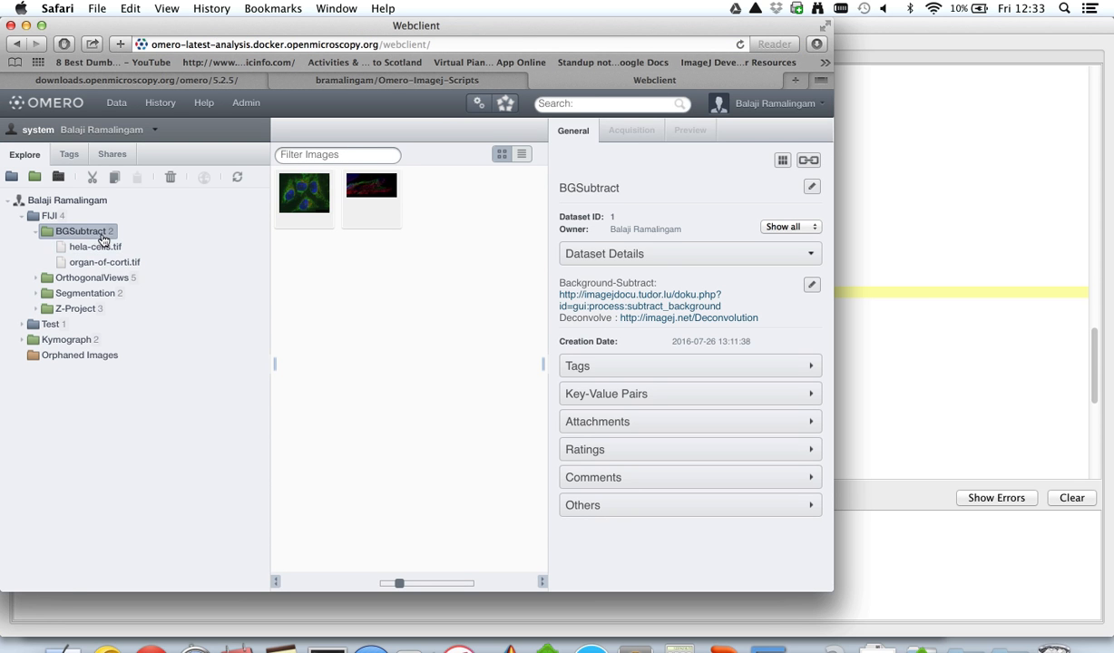
mouse_move(615, 229)
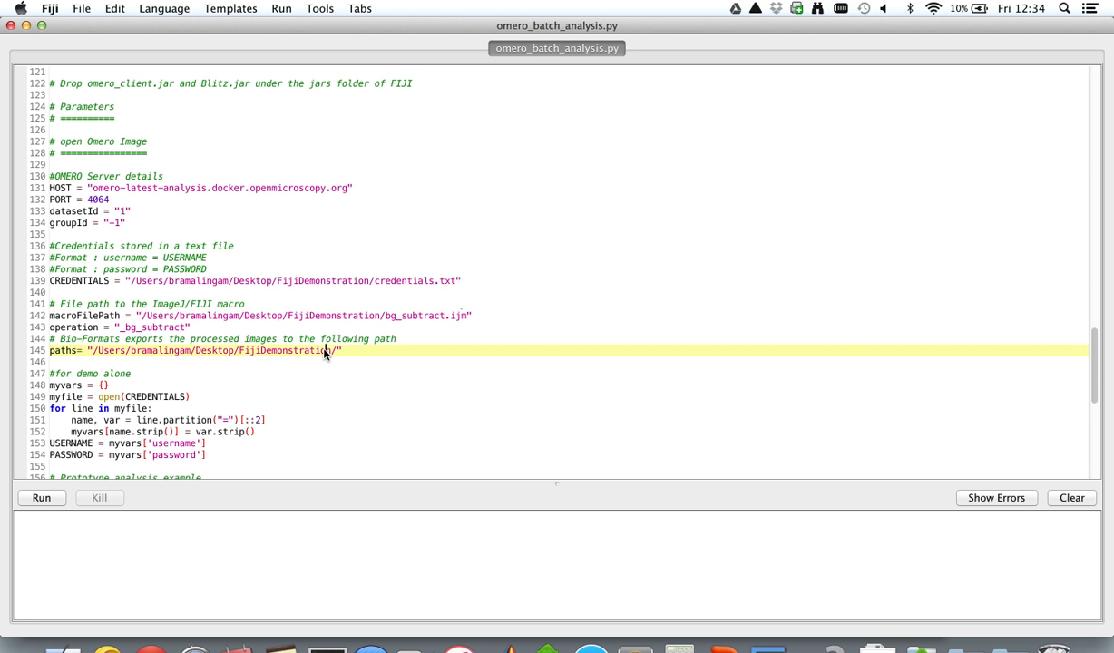
Run omero_batch_analysis.py from the Fiji Script Editor
scroll(down, 3)
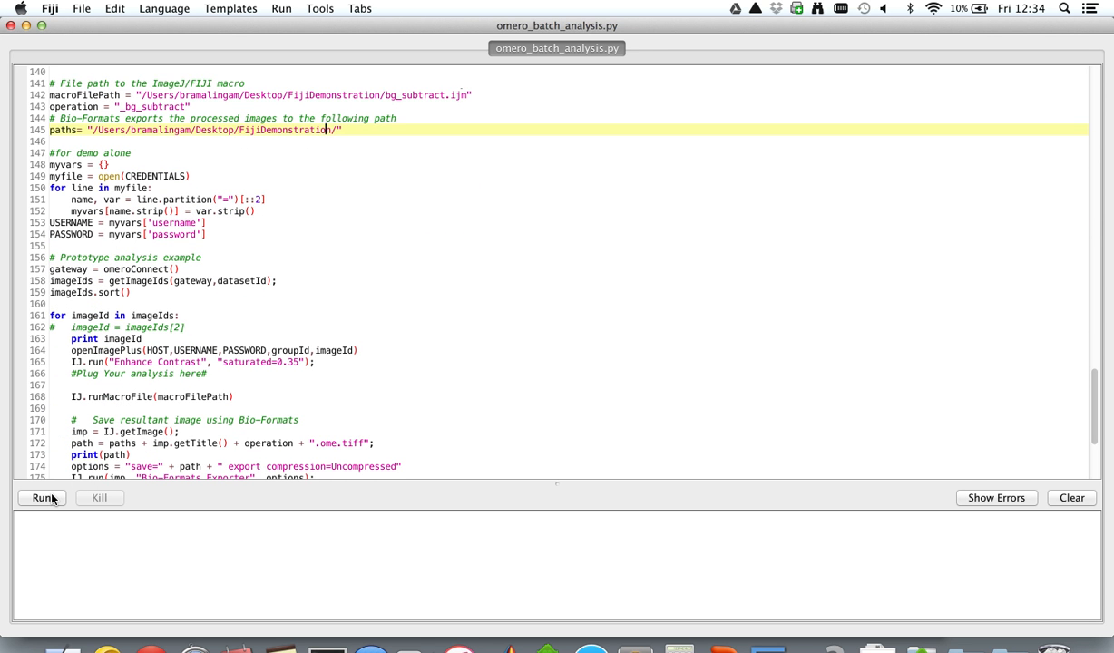
click(40, 498)
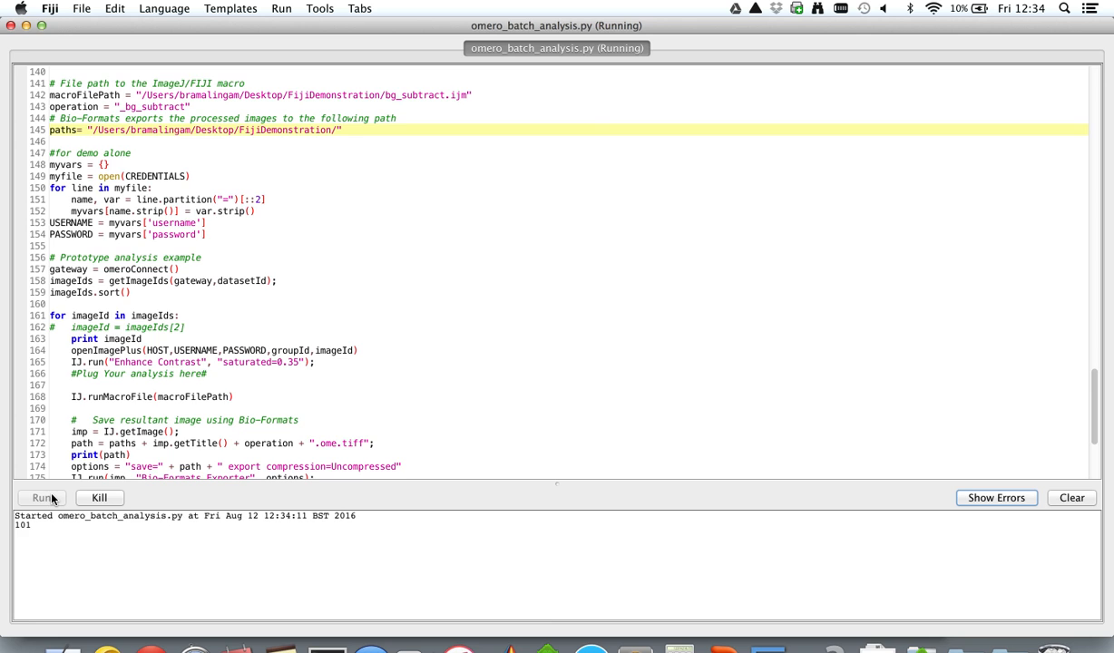
click(40, 498)
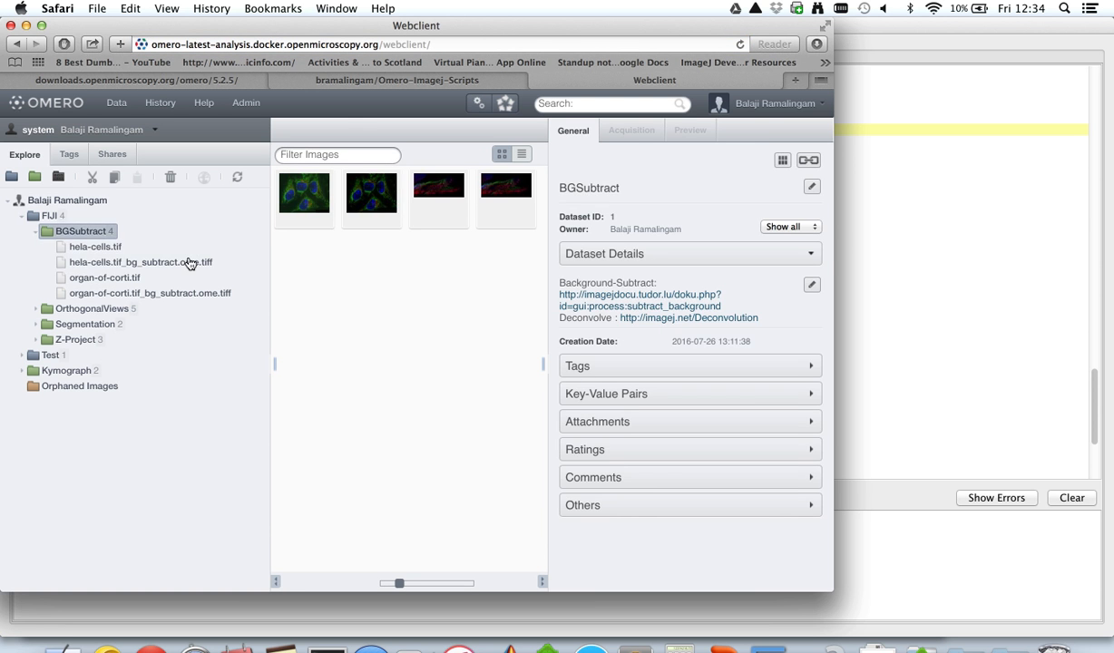
Select hela-cells.tif_bg_subtract.ome.tiff in the BGSubtract dataset tree
click(371, 198)
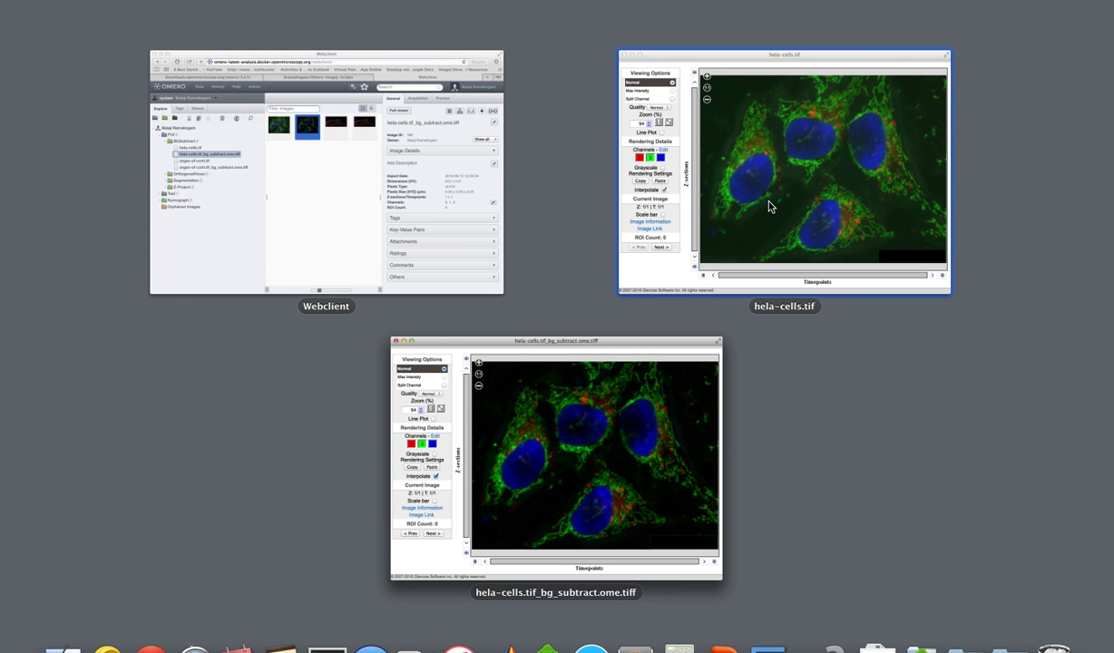
mouse_move(725, 161)
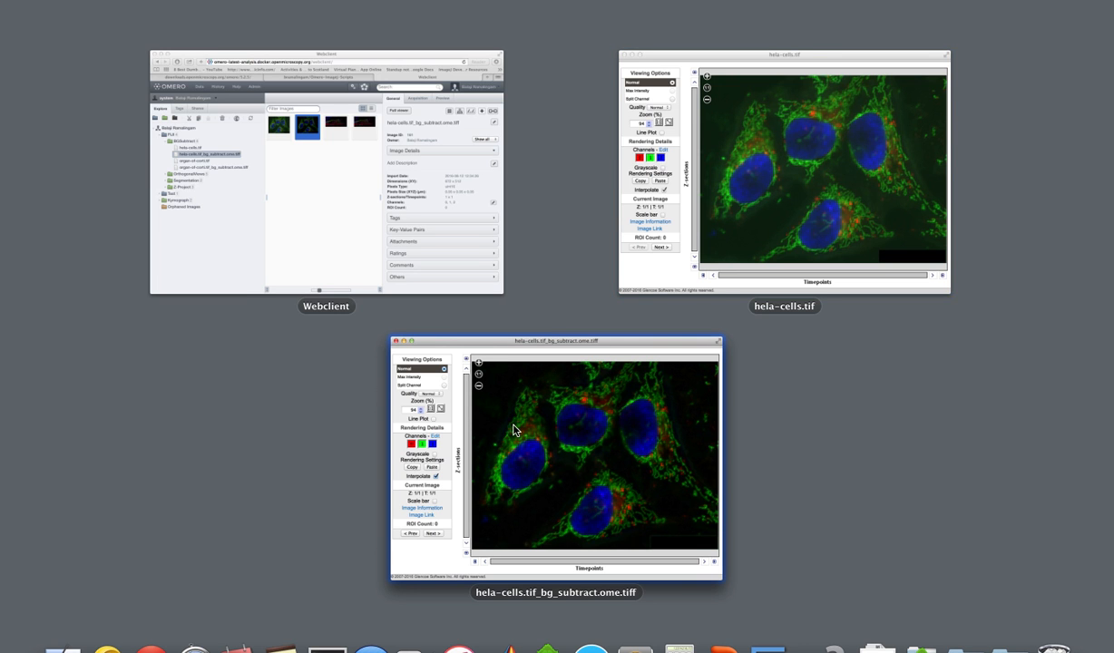
mouse_move(503, 433)
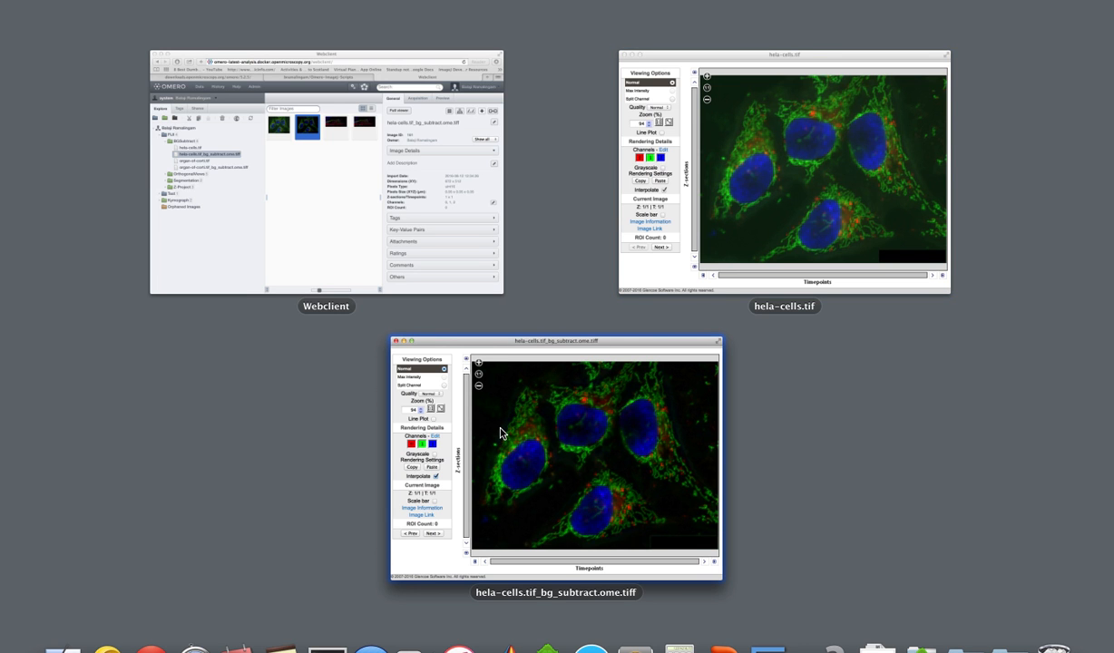